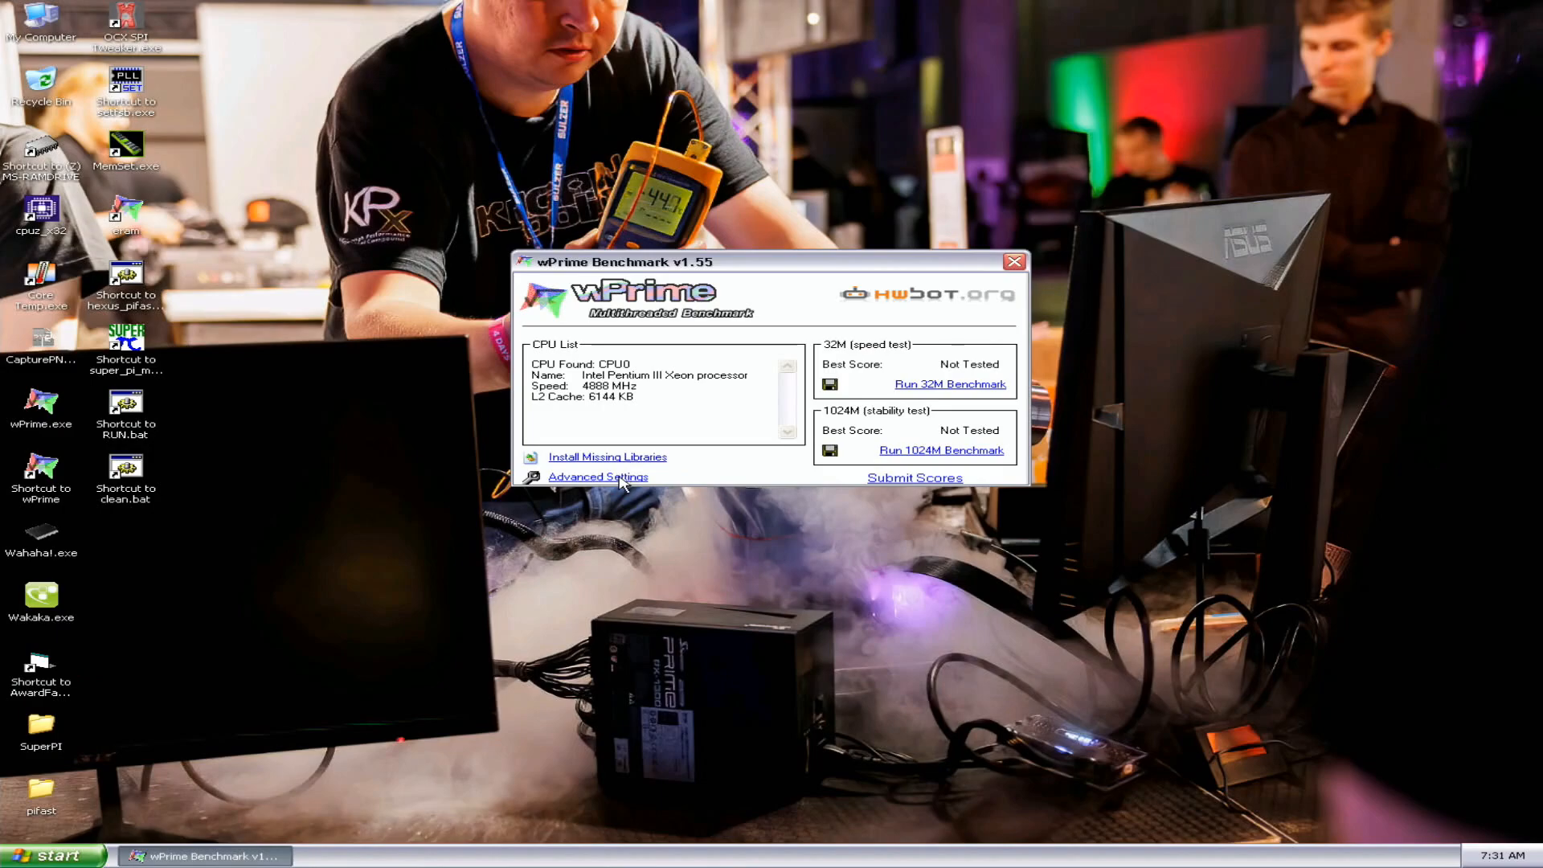
Save wPrime's advanced thread-count setting, launch AwardFabrik wPrime TWKR, and start the 32M test
click(597, 477)
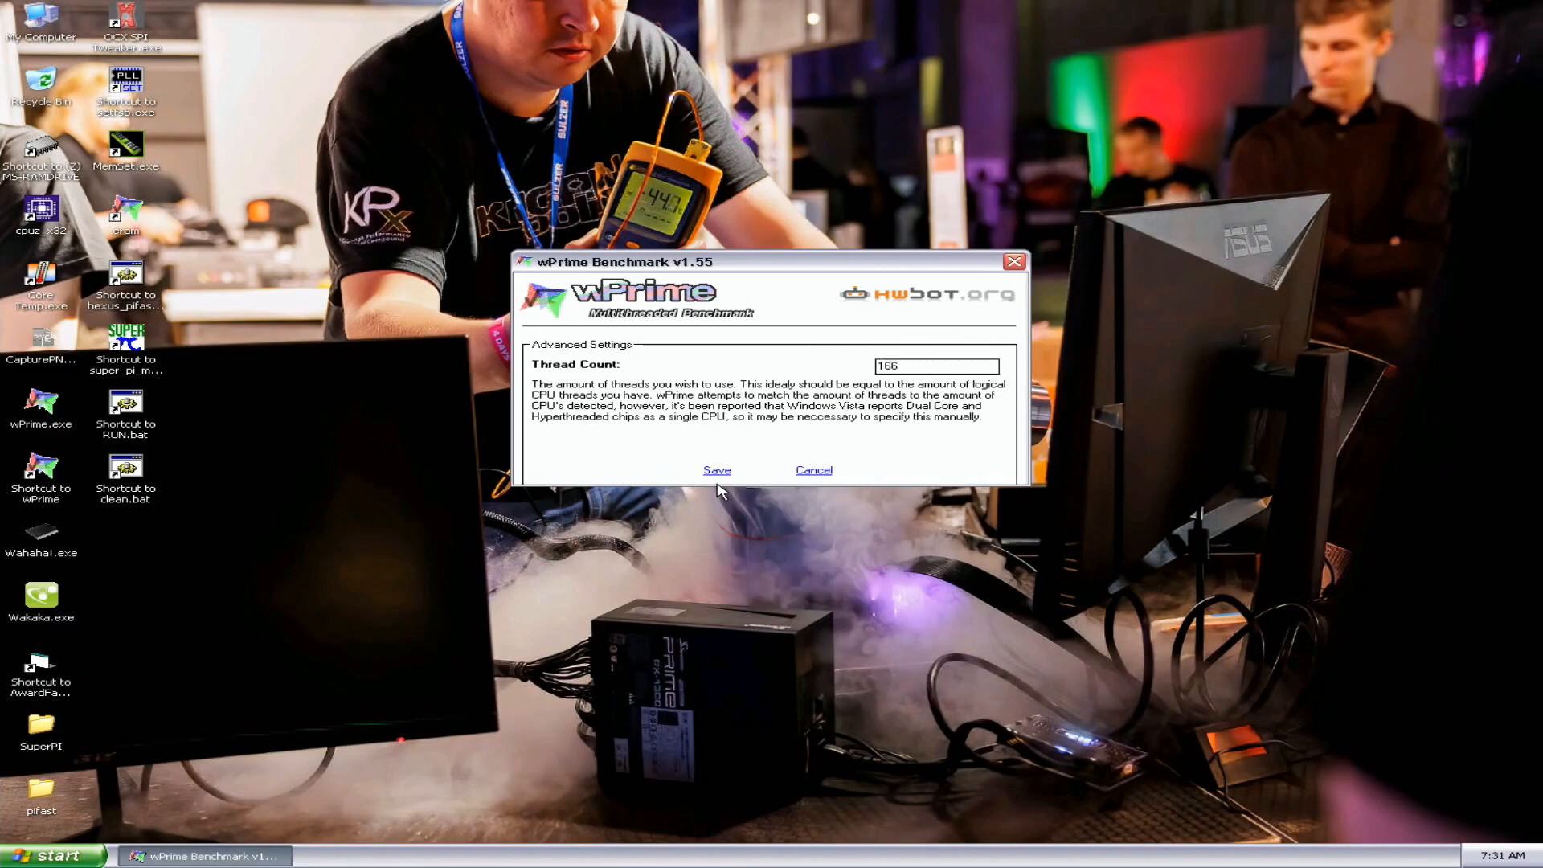
click(716, 469)
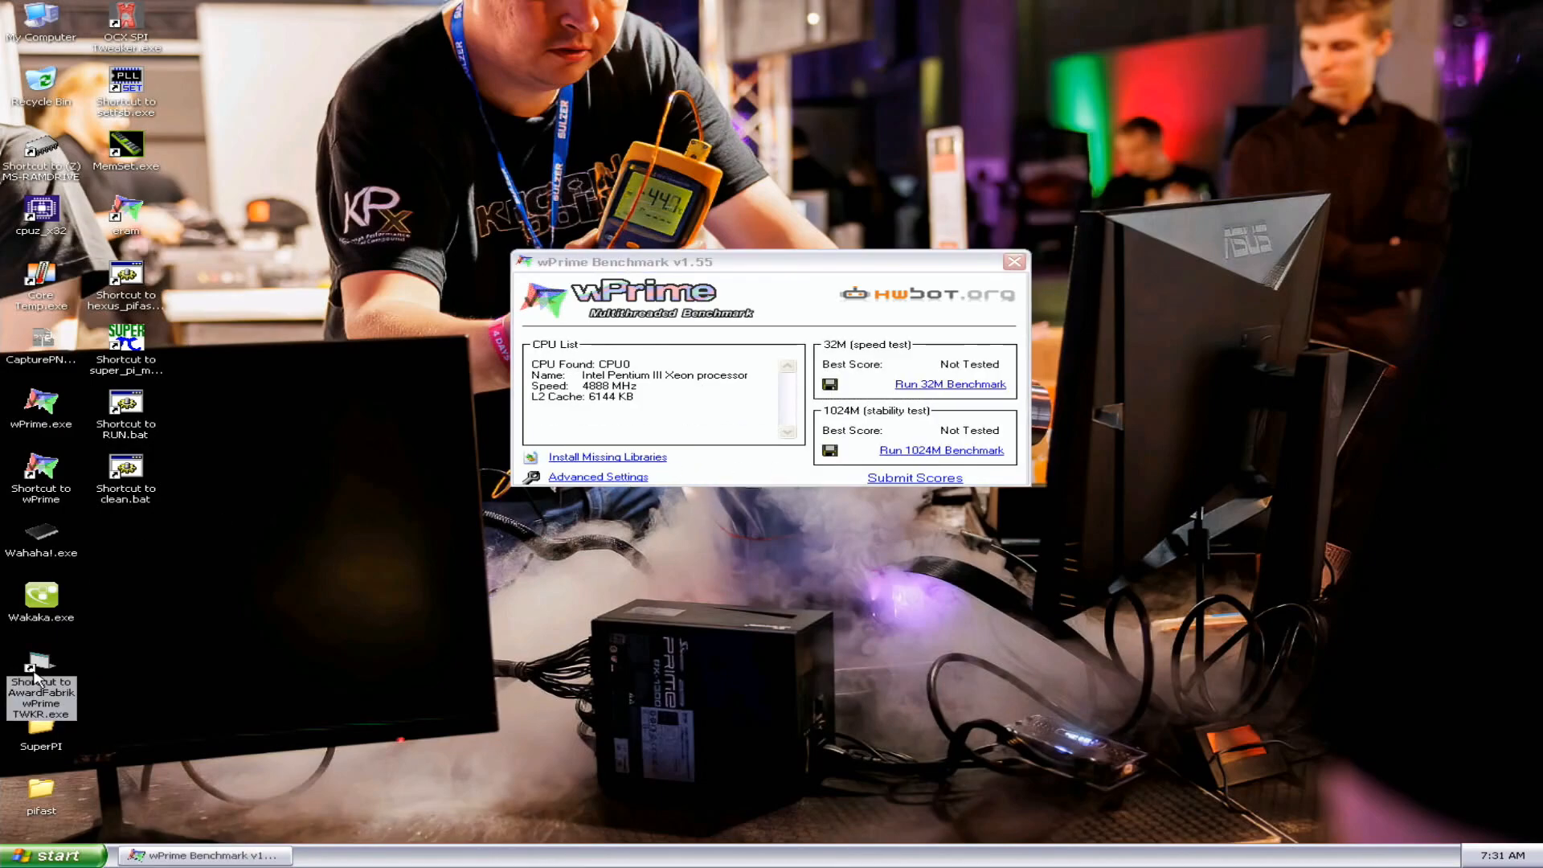
double_click(41, 669)
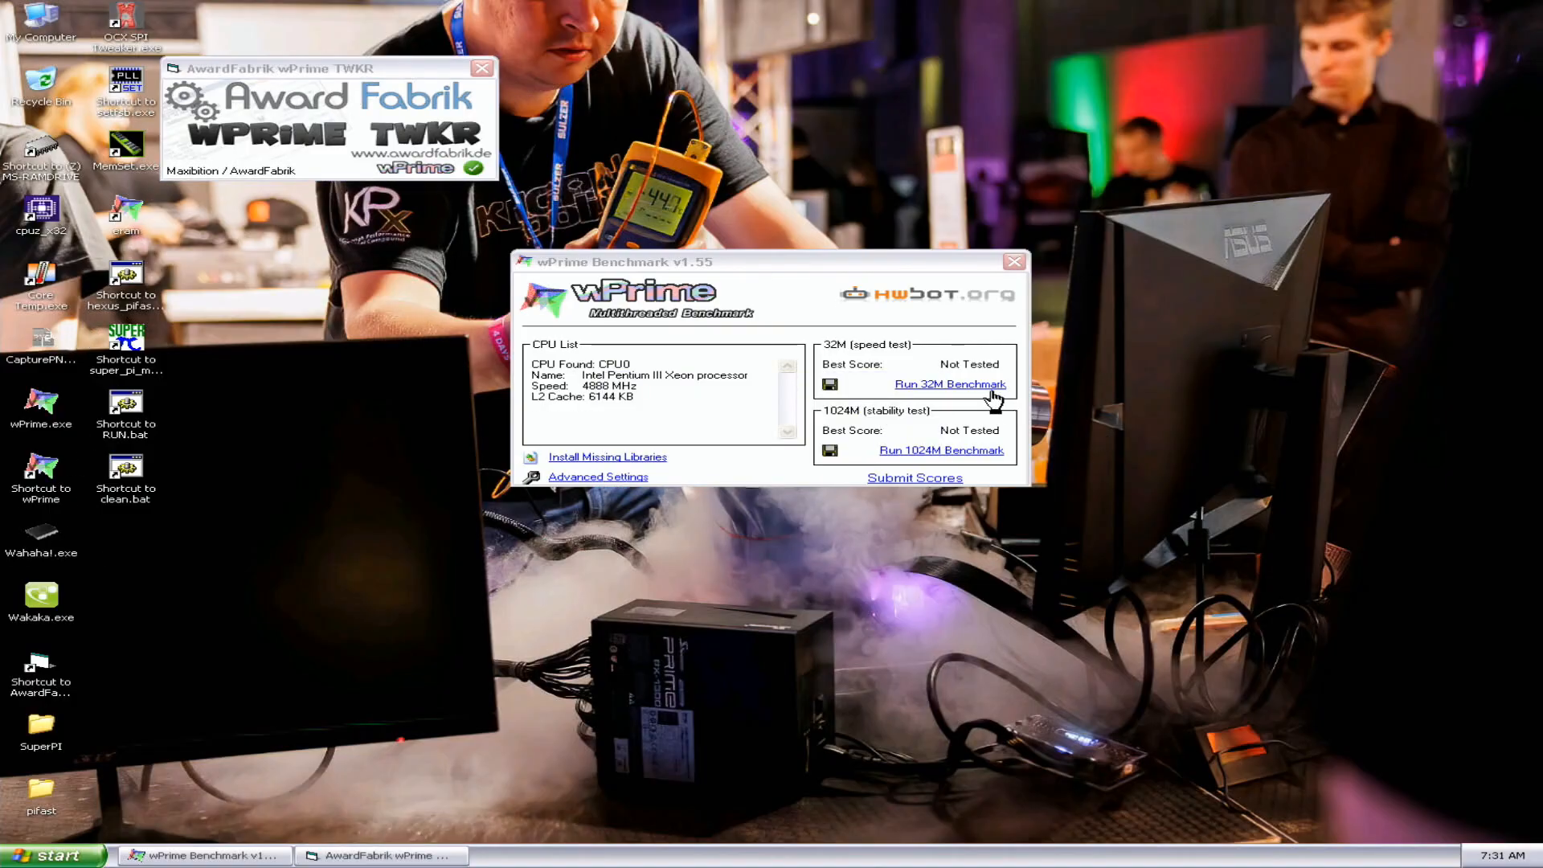
click(951, 384)
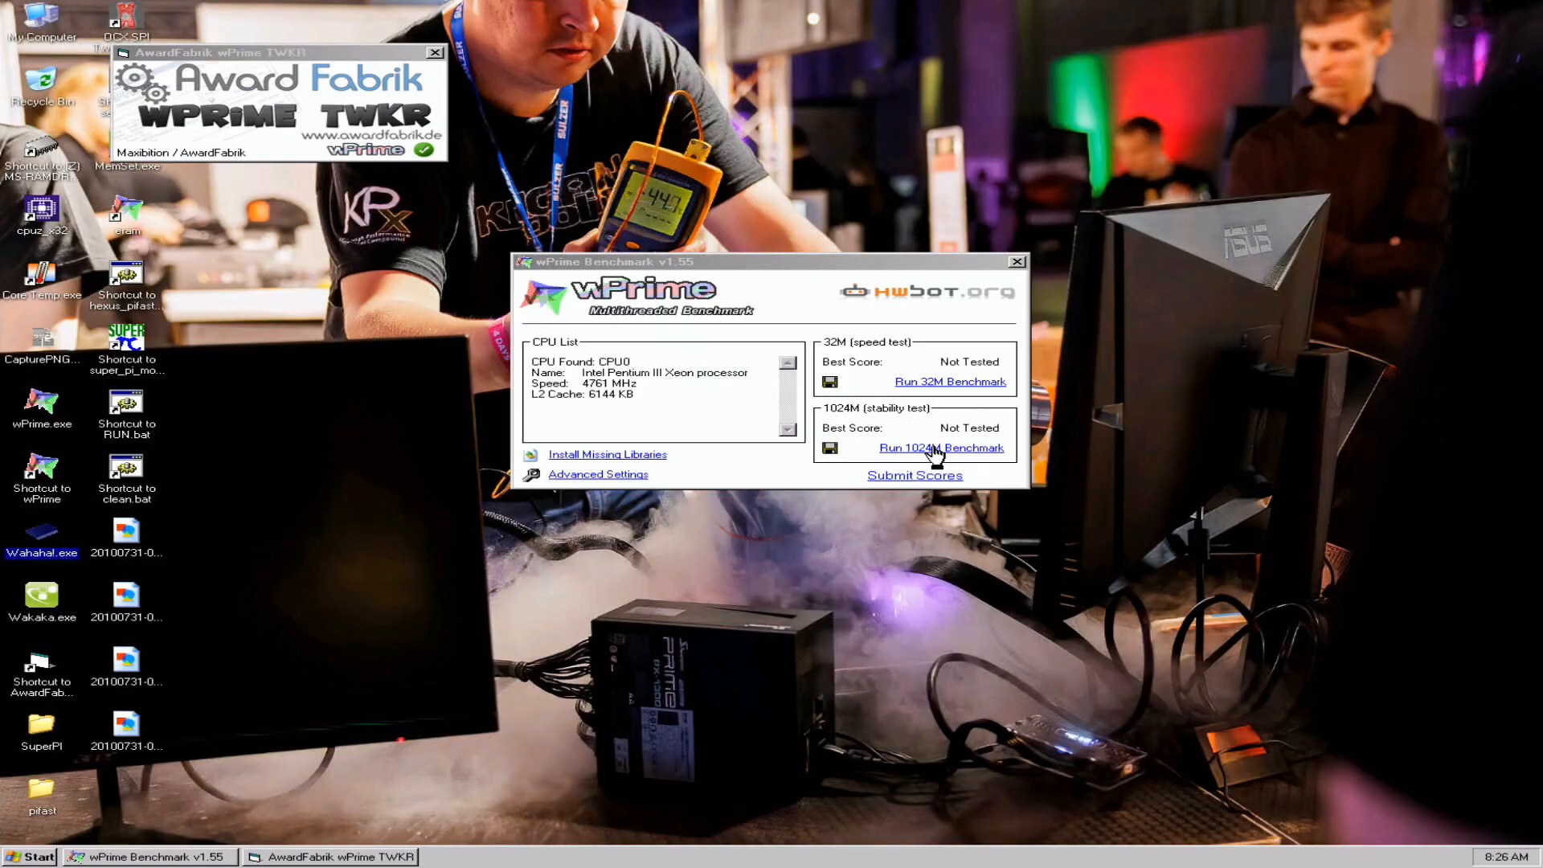
Run wPrime's 1024M stability test to a 261.233 sec best score, then open CPU-Z
click(939, 448)
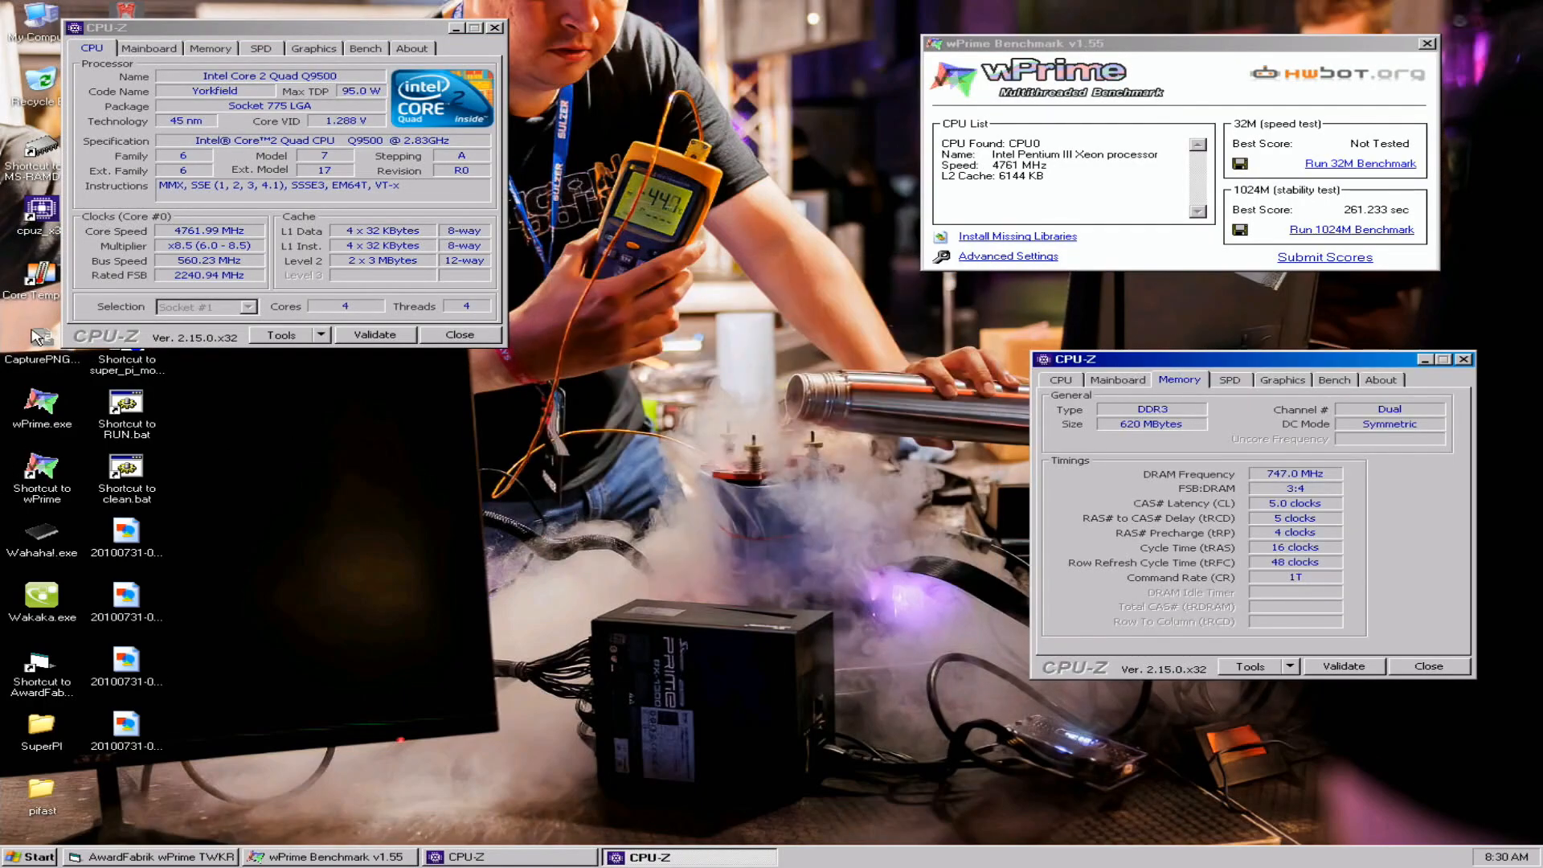
double_click(41, 214)
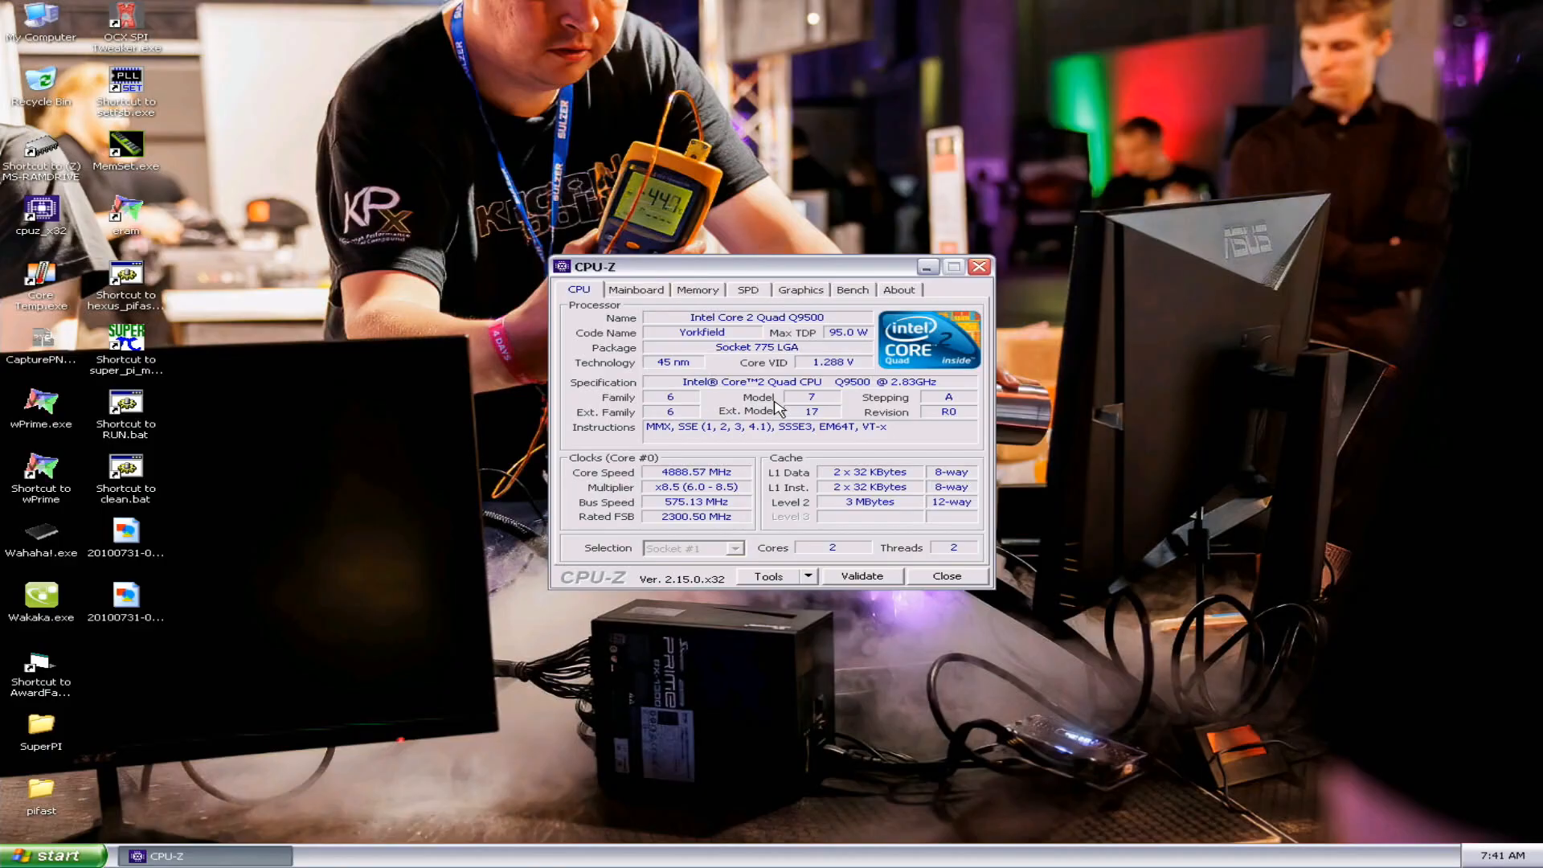
mouse_move(728, 244)
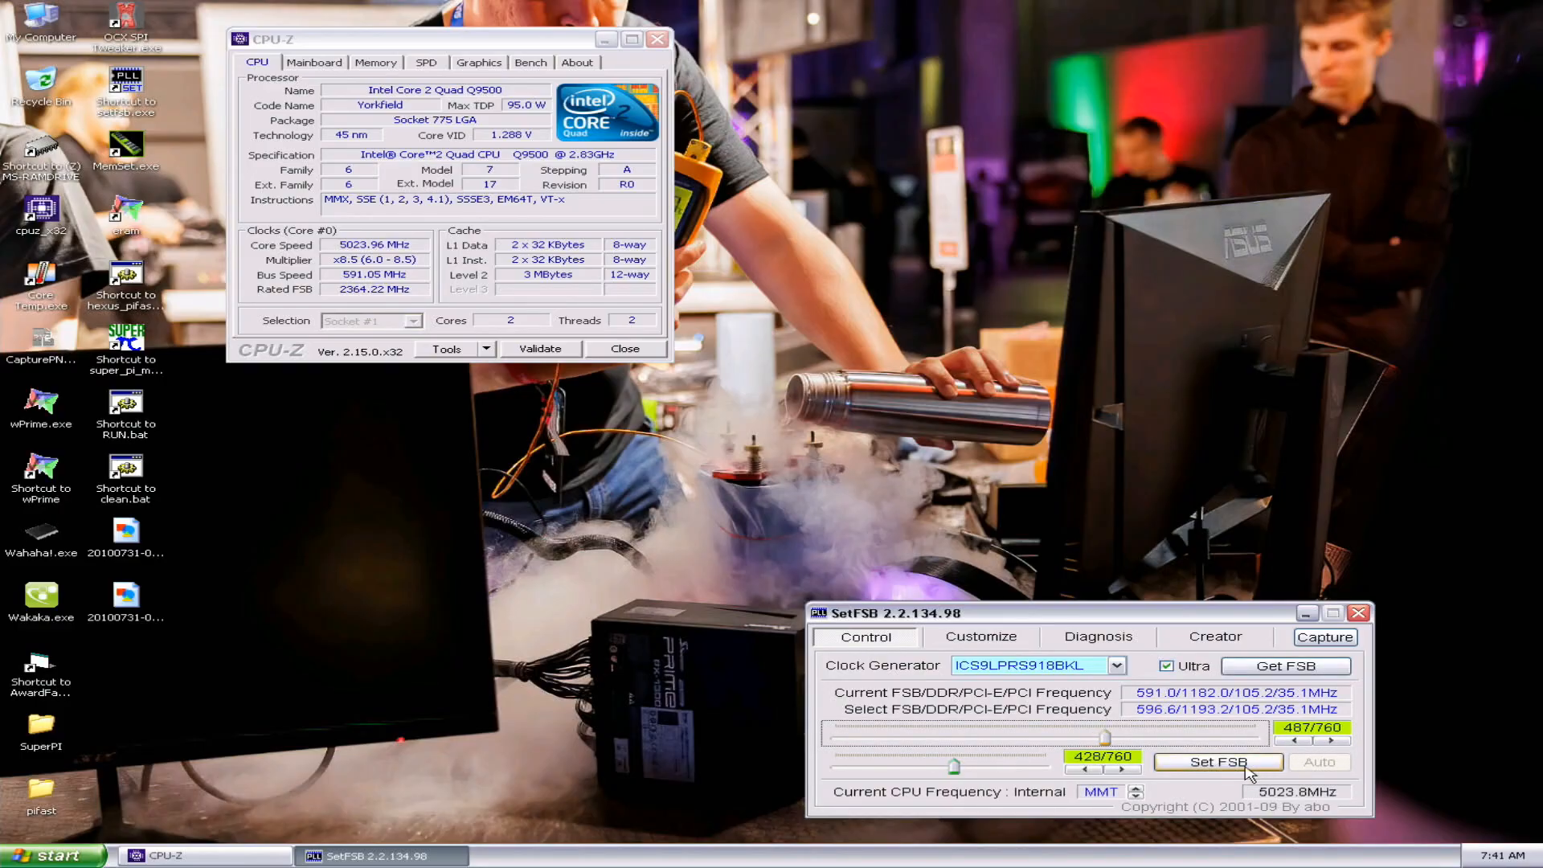
Raise the FSB slider three notches in SetFSB to push the CPU past 5 GHz
click(1334, 741)
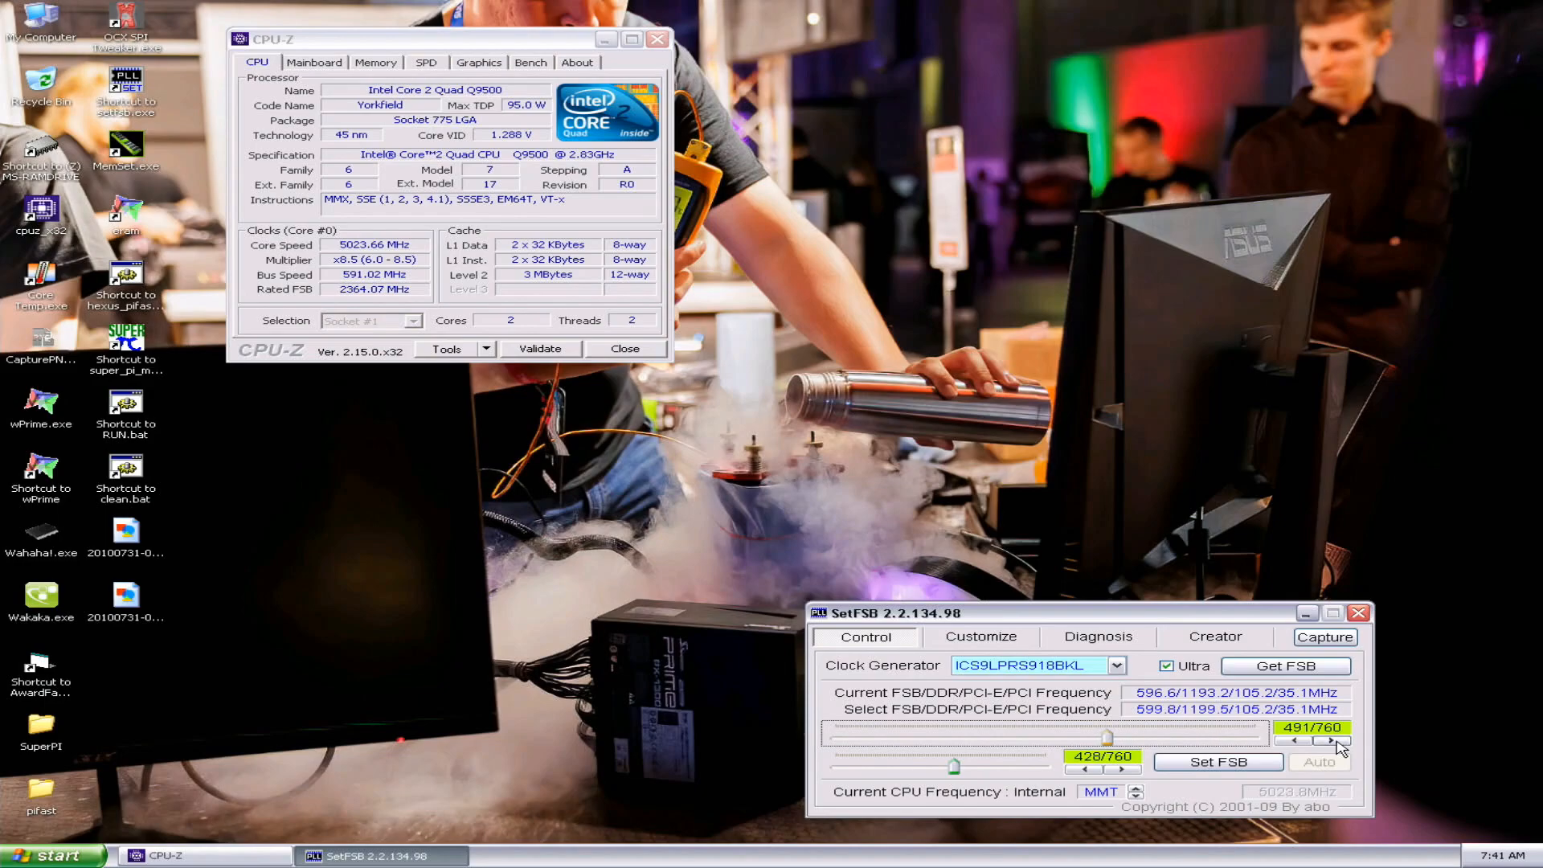
click(1340, 735)
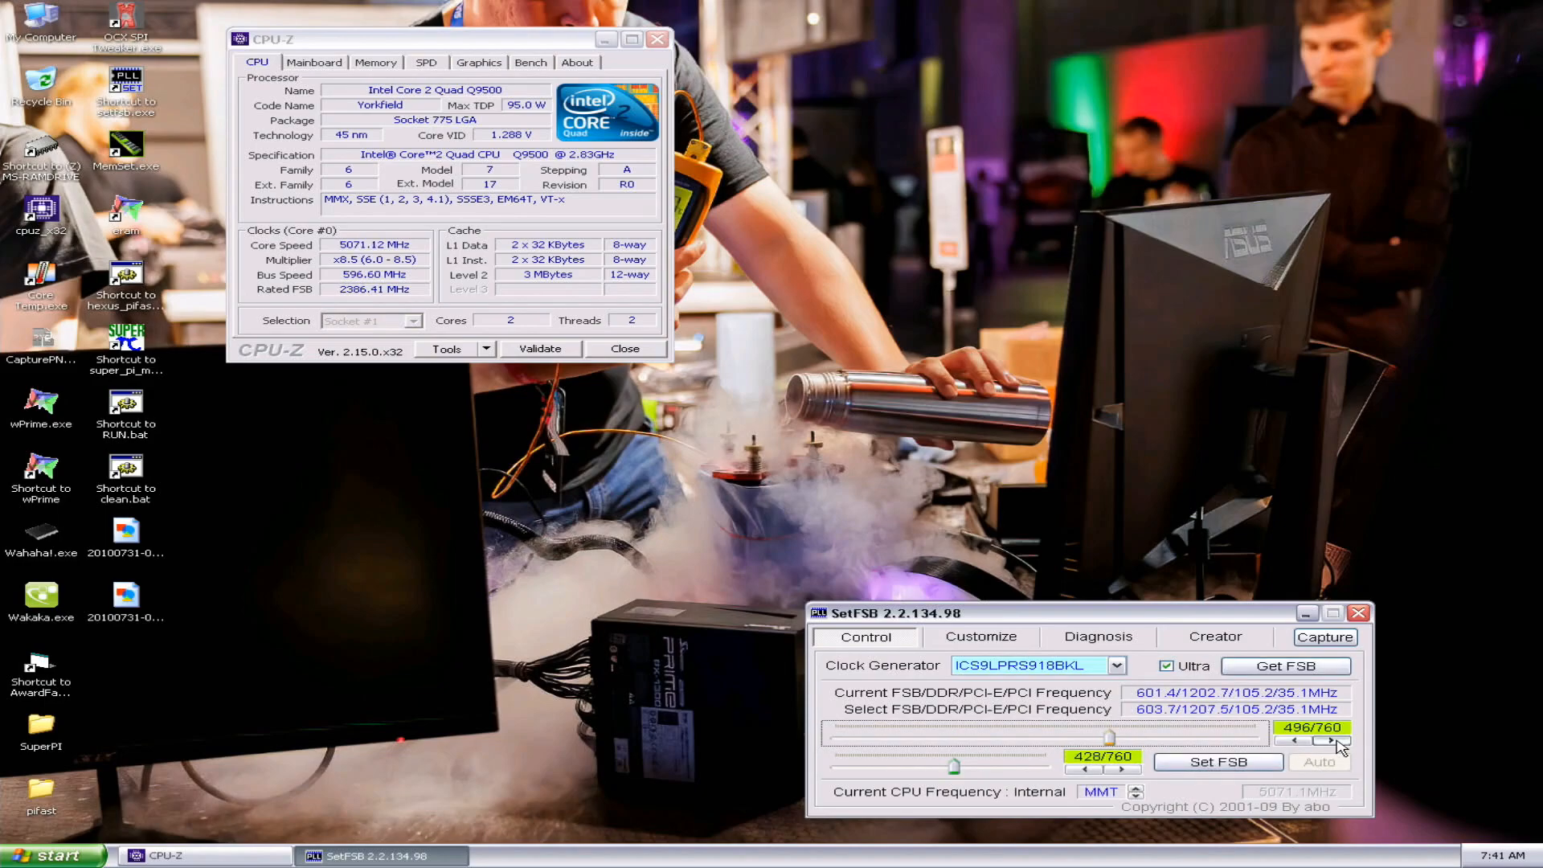
click(1336, 740)
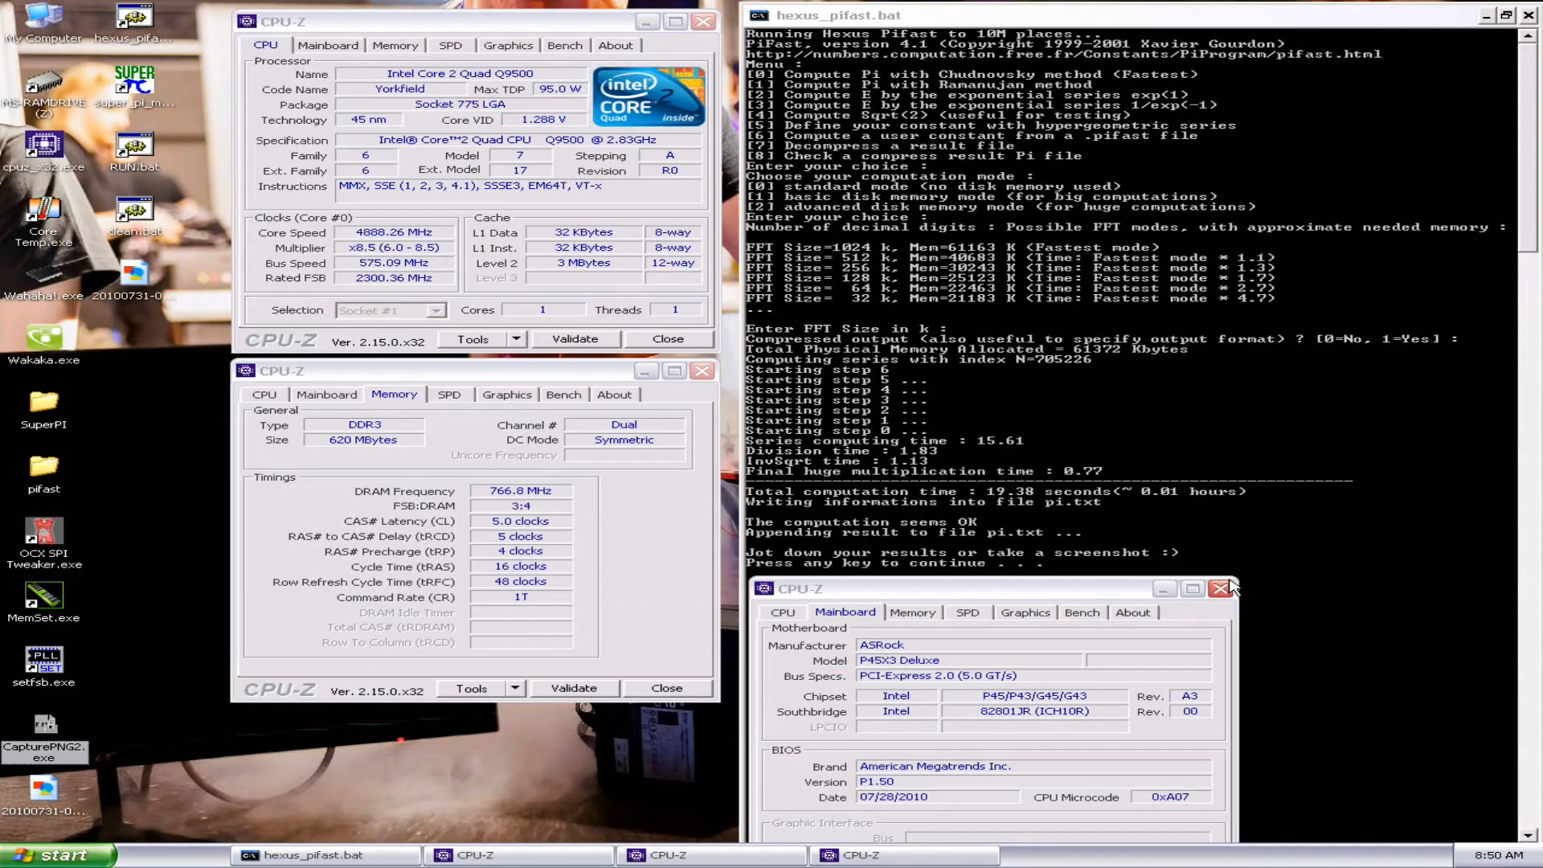
Close the extra CPU-Z window, leaving Super PI with its 0.031s 16K result
click(1223, 588)
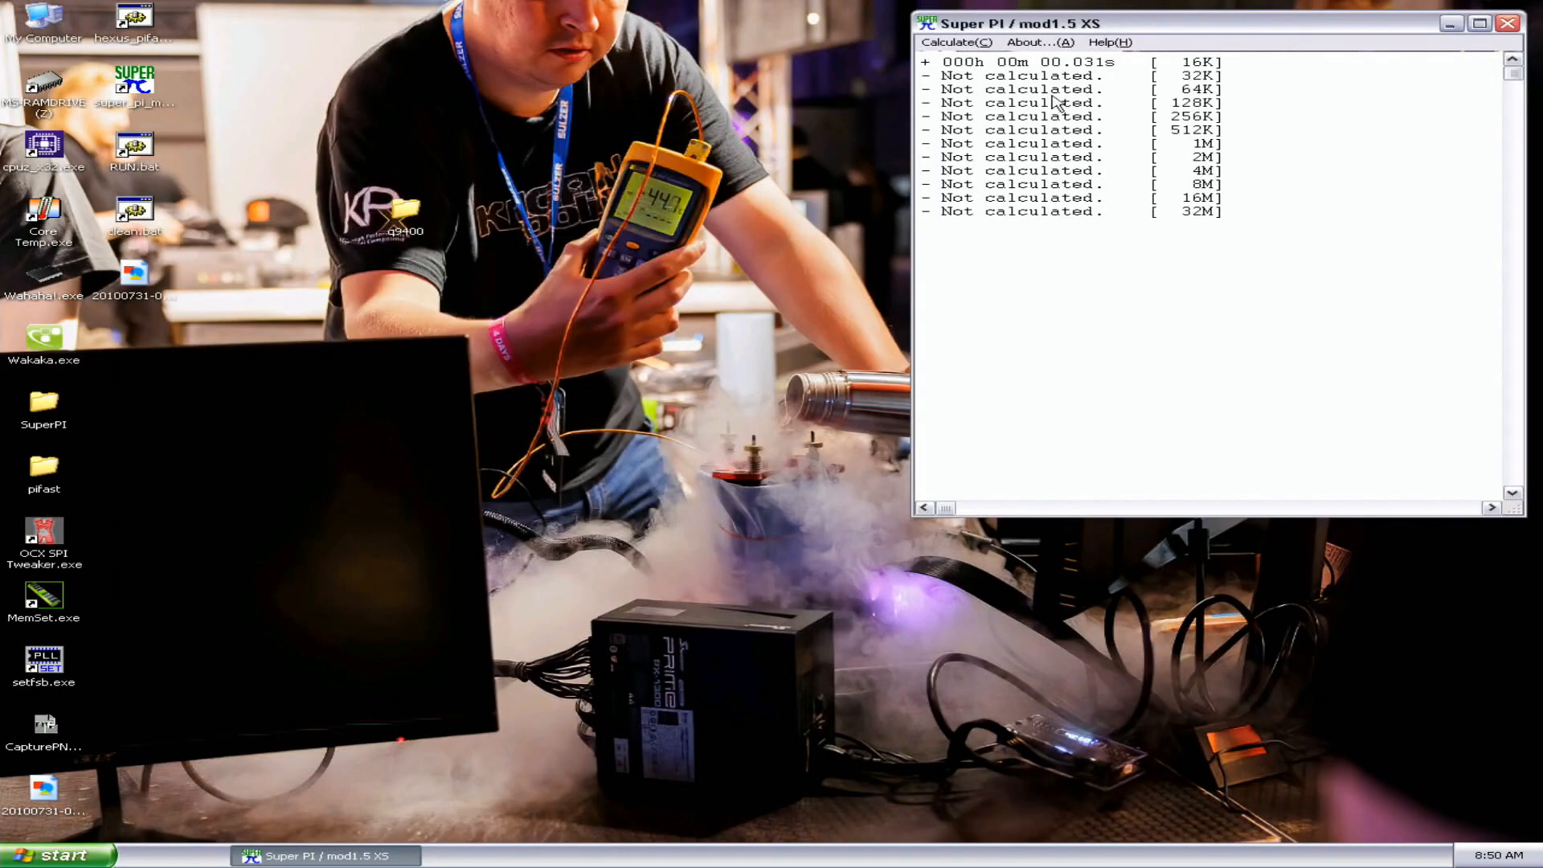
Rerun Super PI's 16K calculation, then open the digits list to choose 1M
click(955, 41)
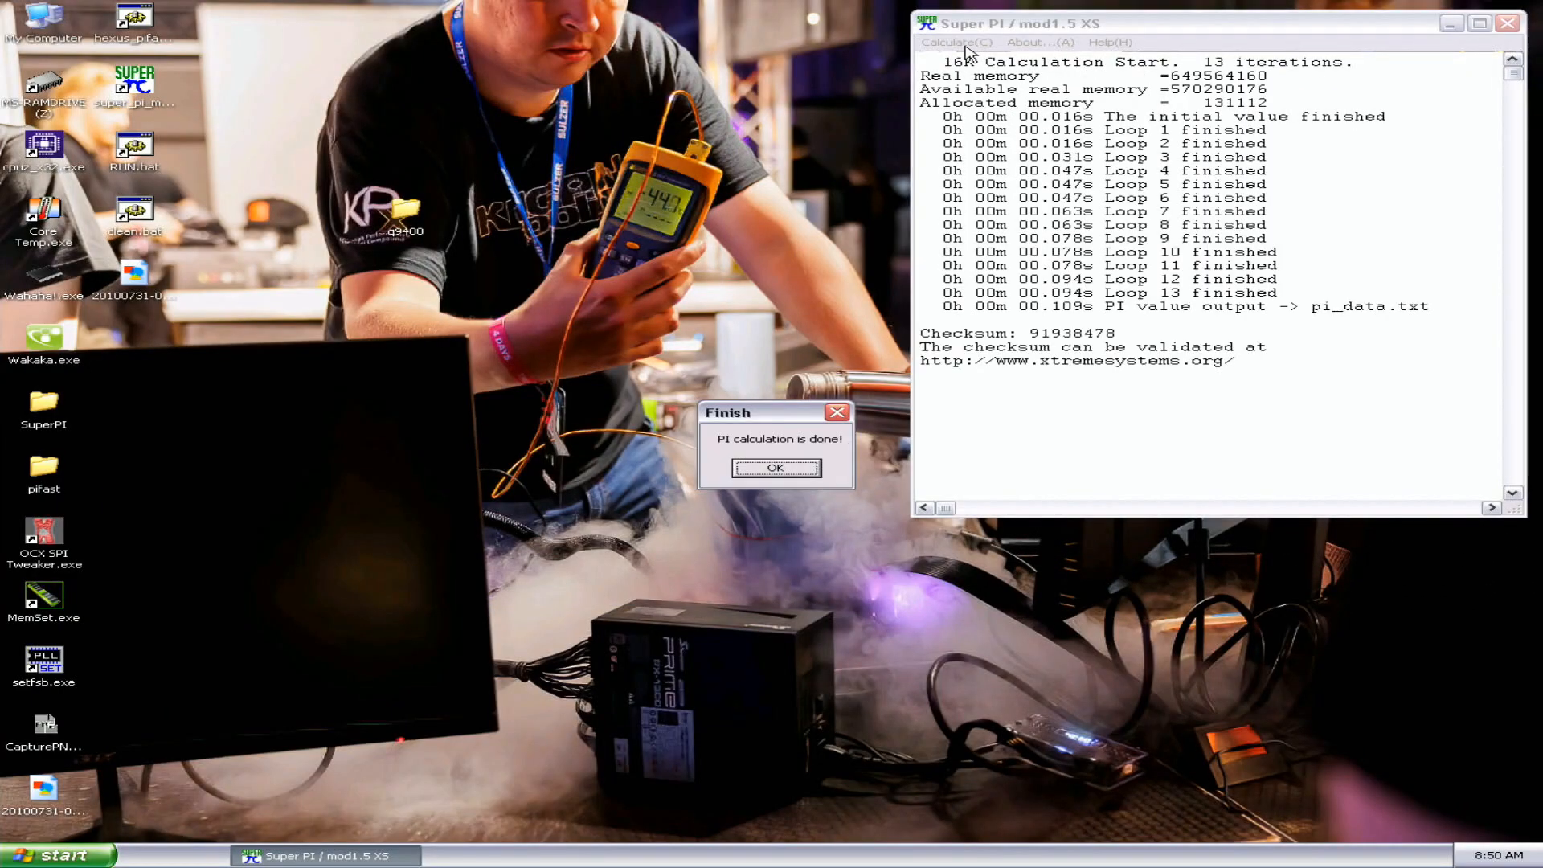
click(776, 469)
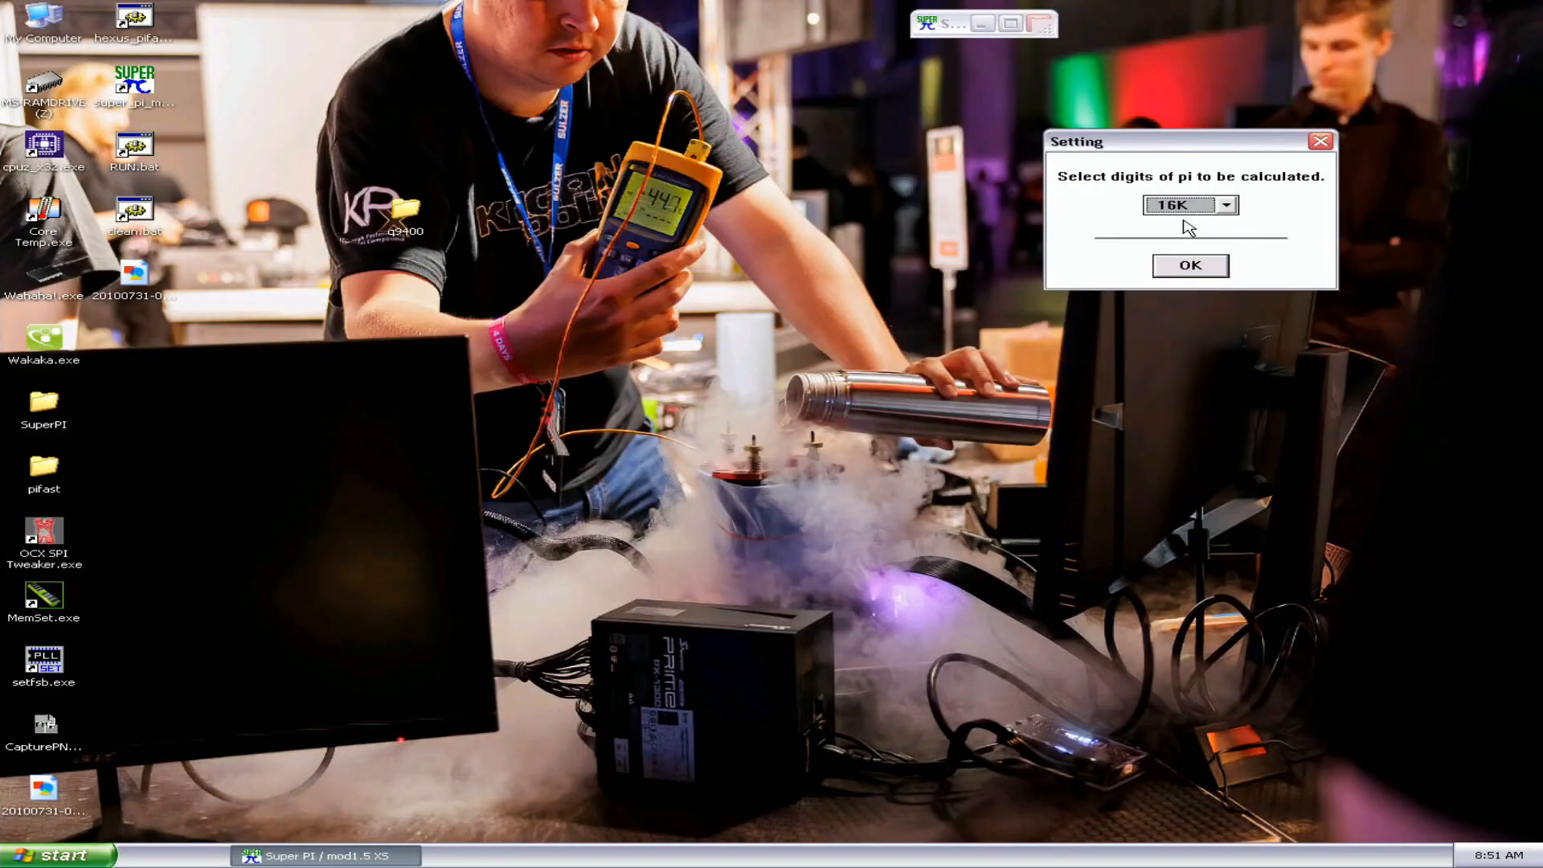
click(1189, 266)
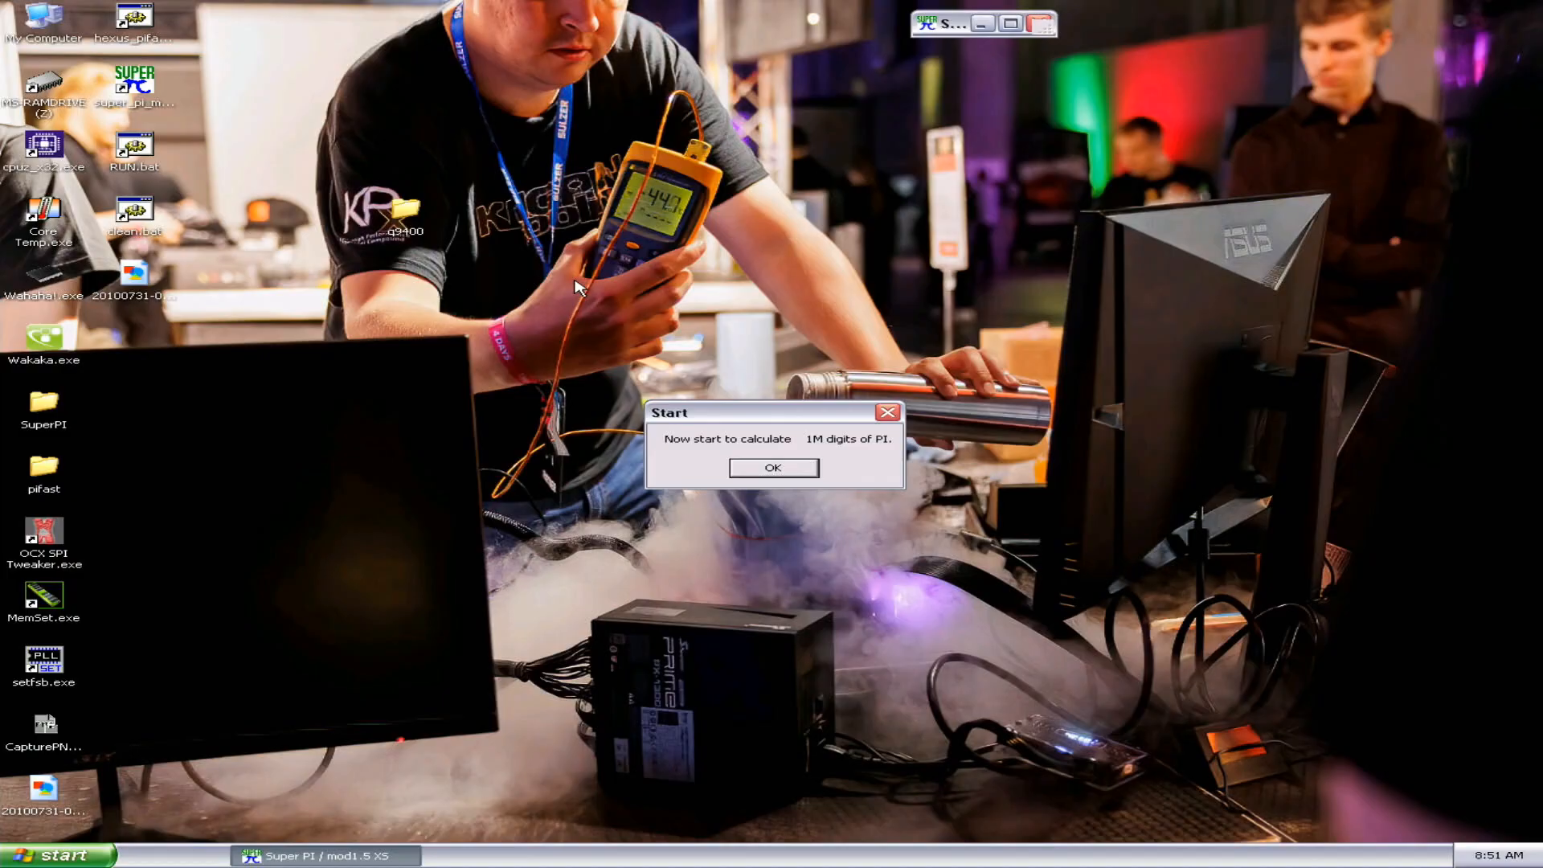
Start Super PI's 1M digit calculation, which finishes in 10.203 seconds
click(773, 468)
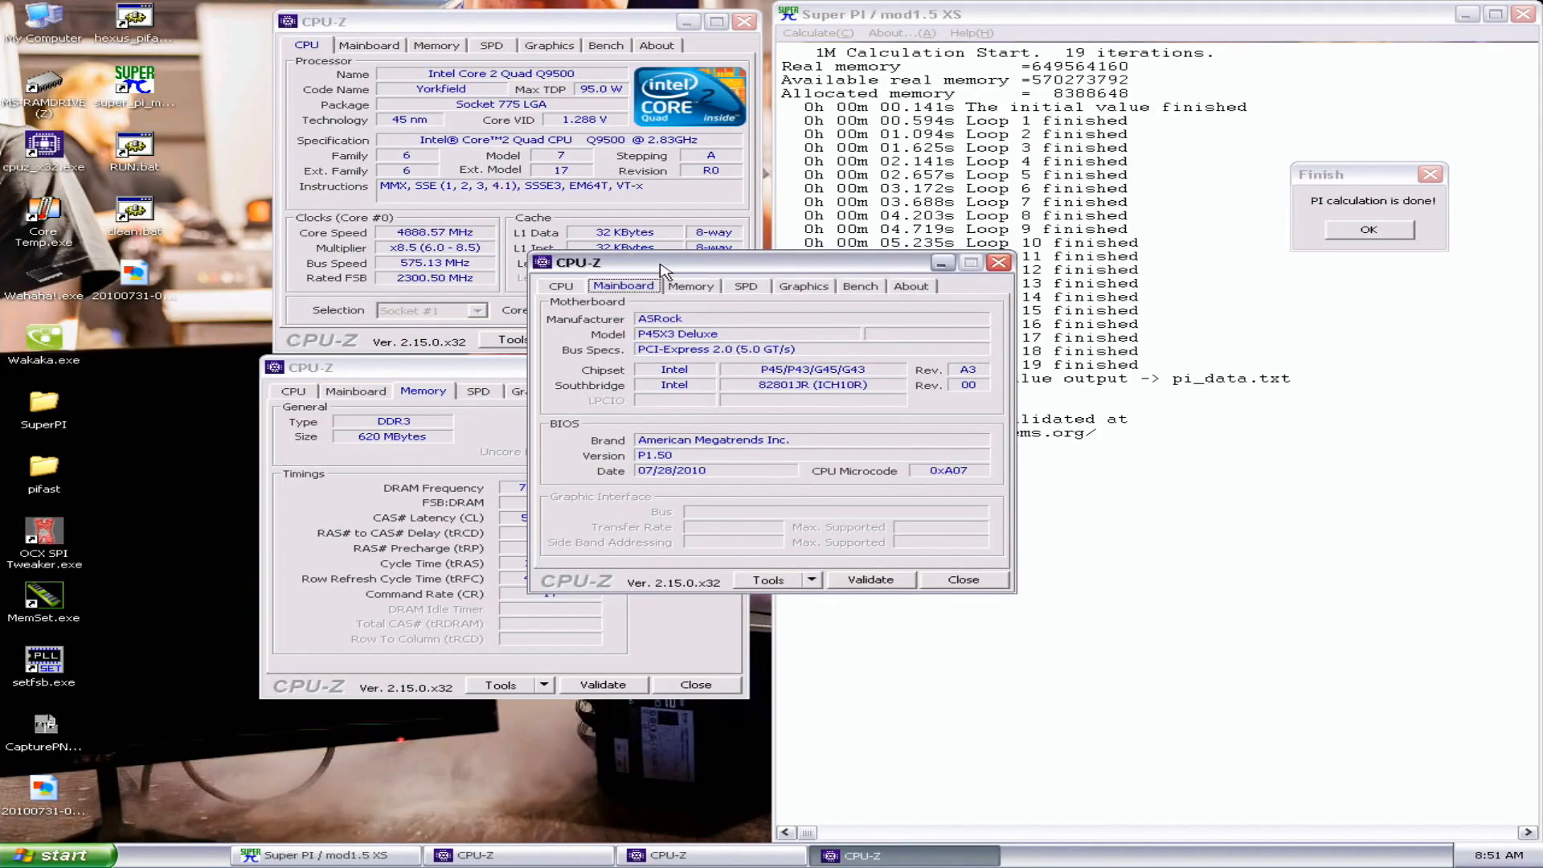
Move the Mainboard CPU-Z window below the output, close CPU-Z, and dismiss Finish
drag(658, 262, 915, 481)
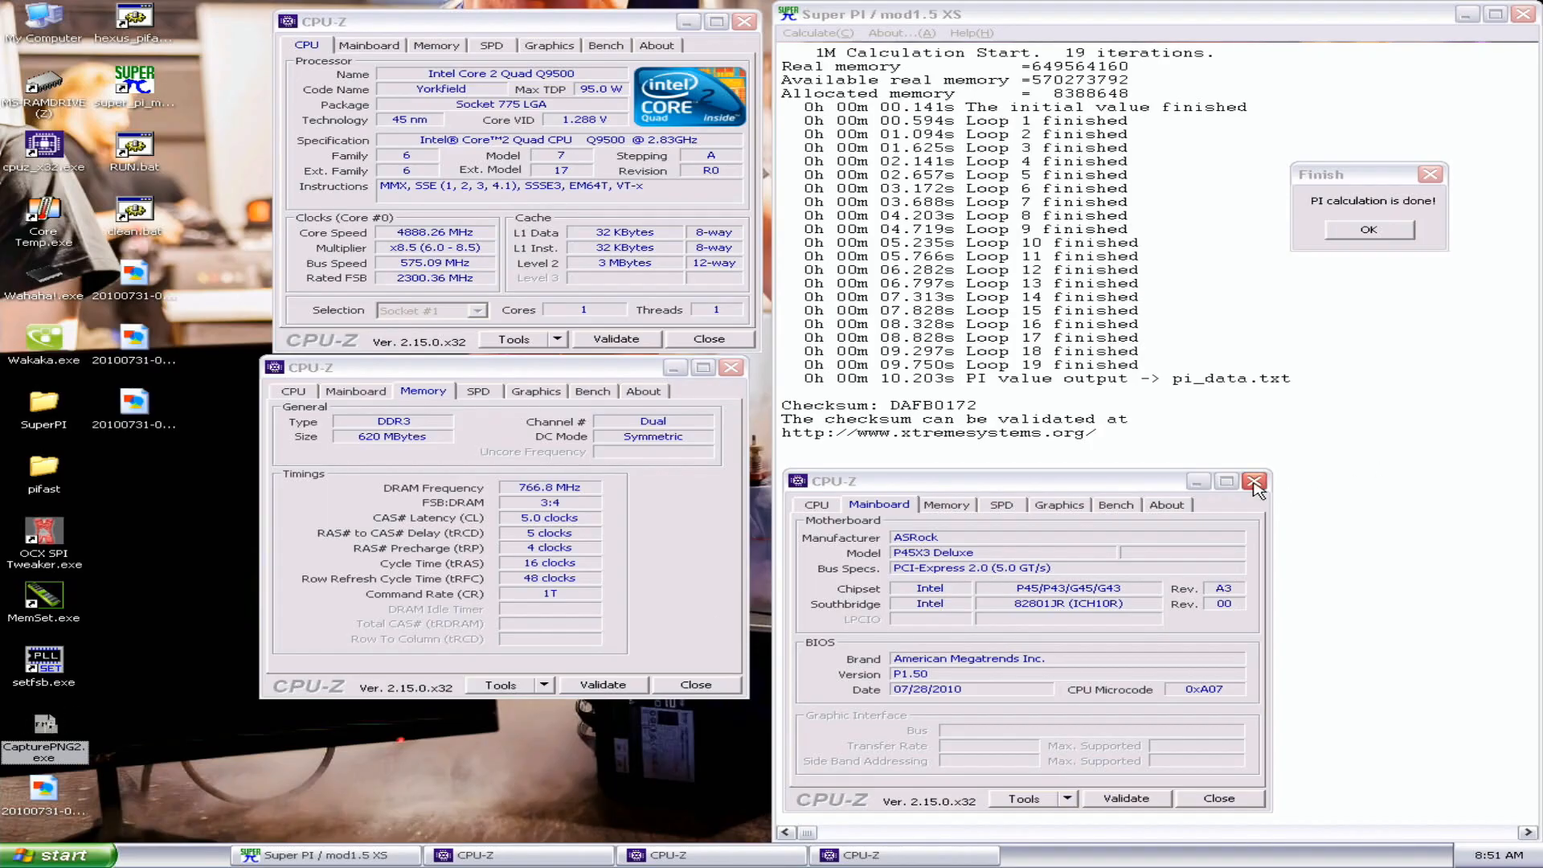
click(1254, 481)
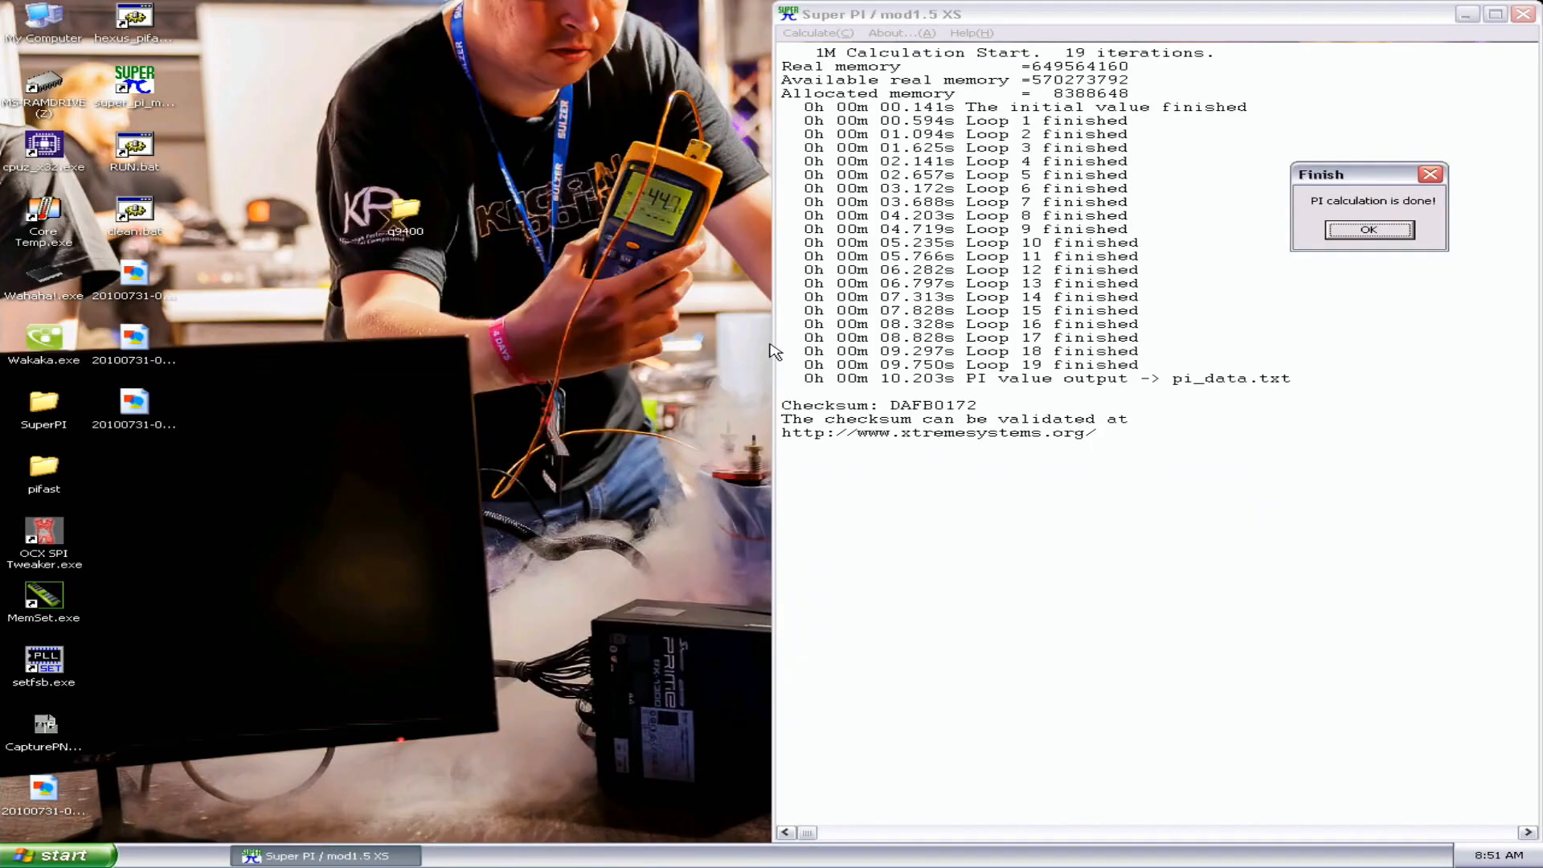
click(1367, 229)
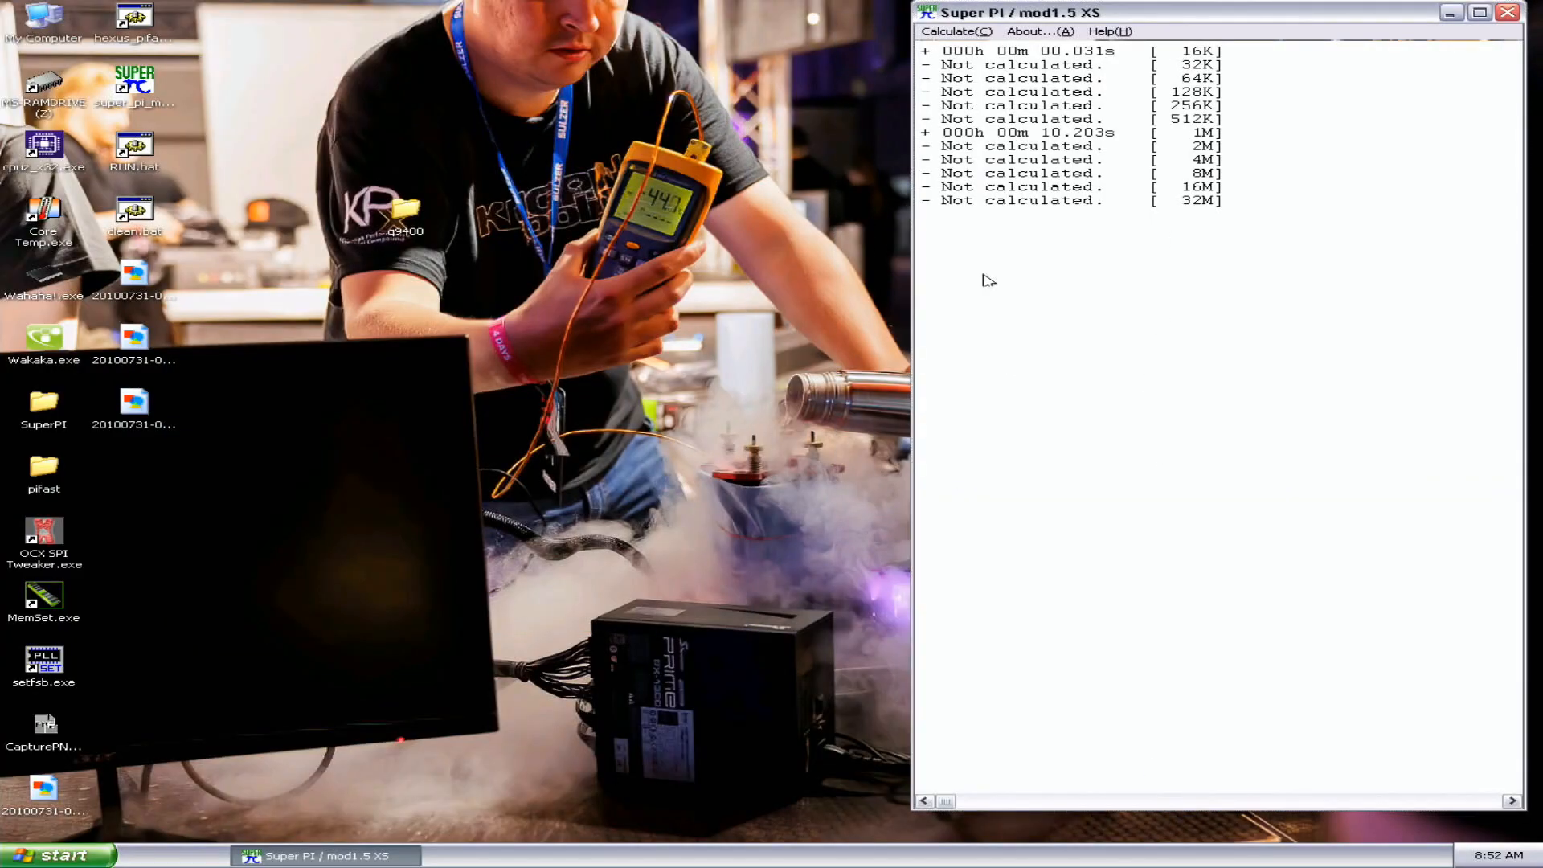
Start a 32M digit Super PI calculation, which finishes in 9m 19.062s
click(952, 30)
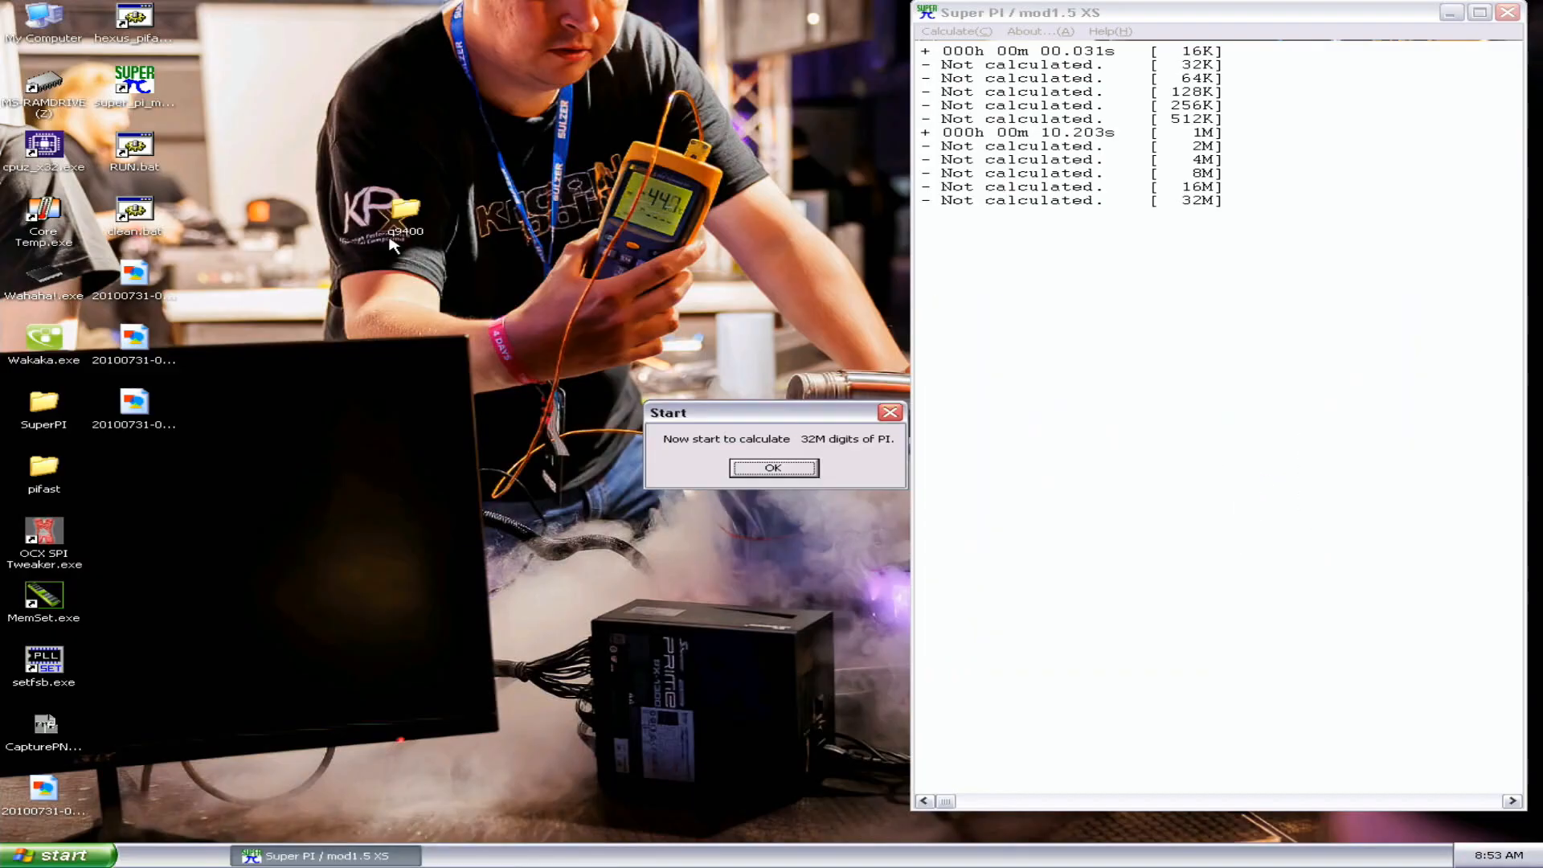
click(773, 467)
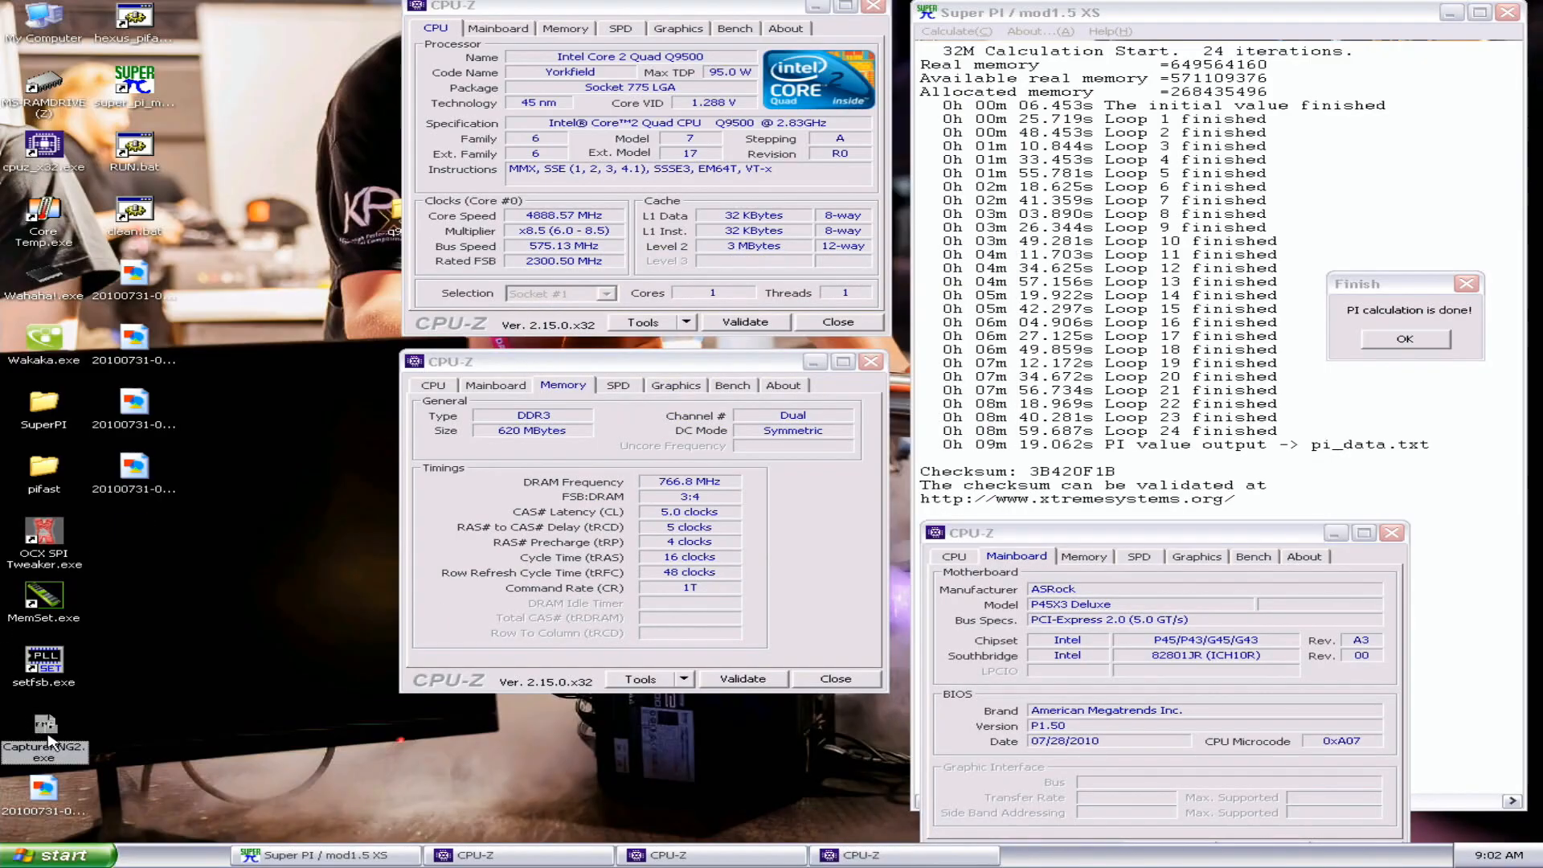
mouse_move(271, 741)
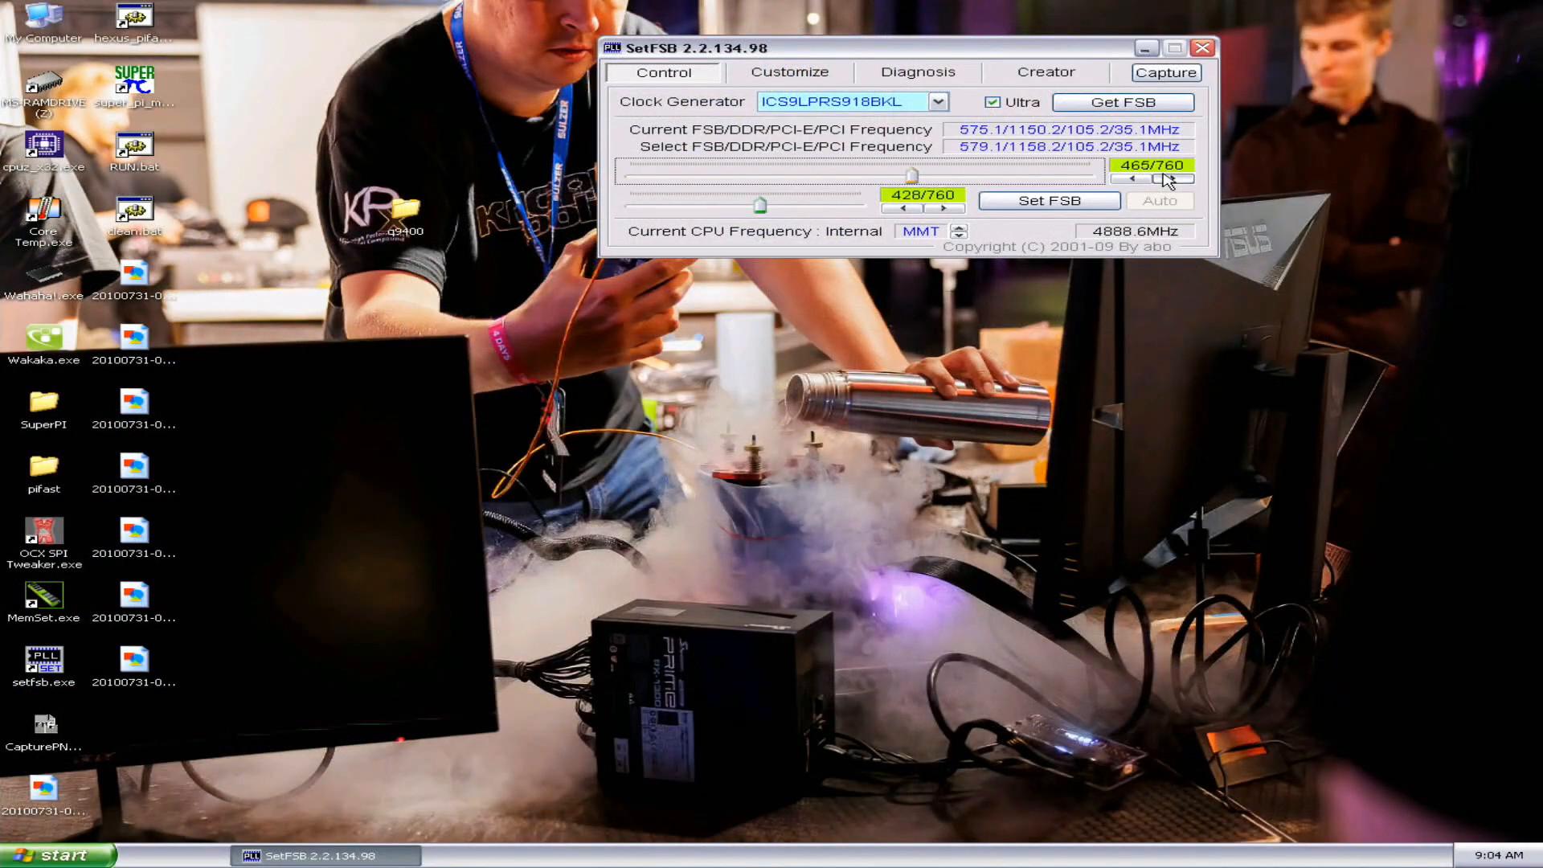
Step SetFSB's target bus up to 585.4 MHz, bringing the CPU to 4976.5 MHz
click(1171, 179)
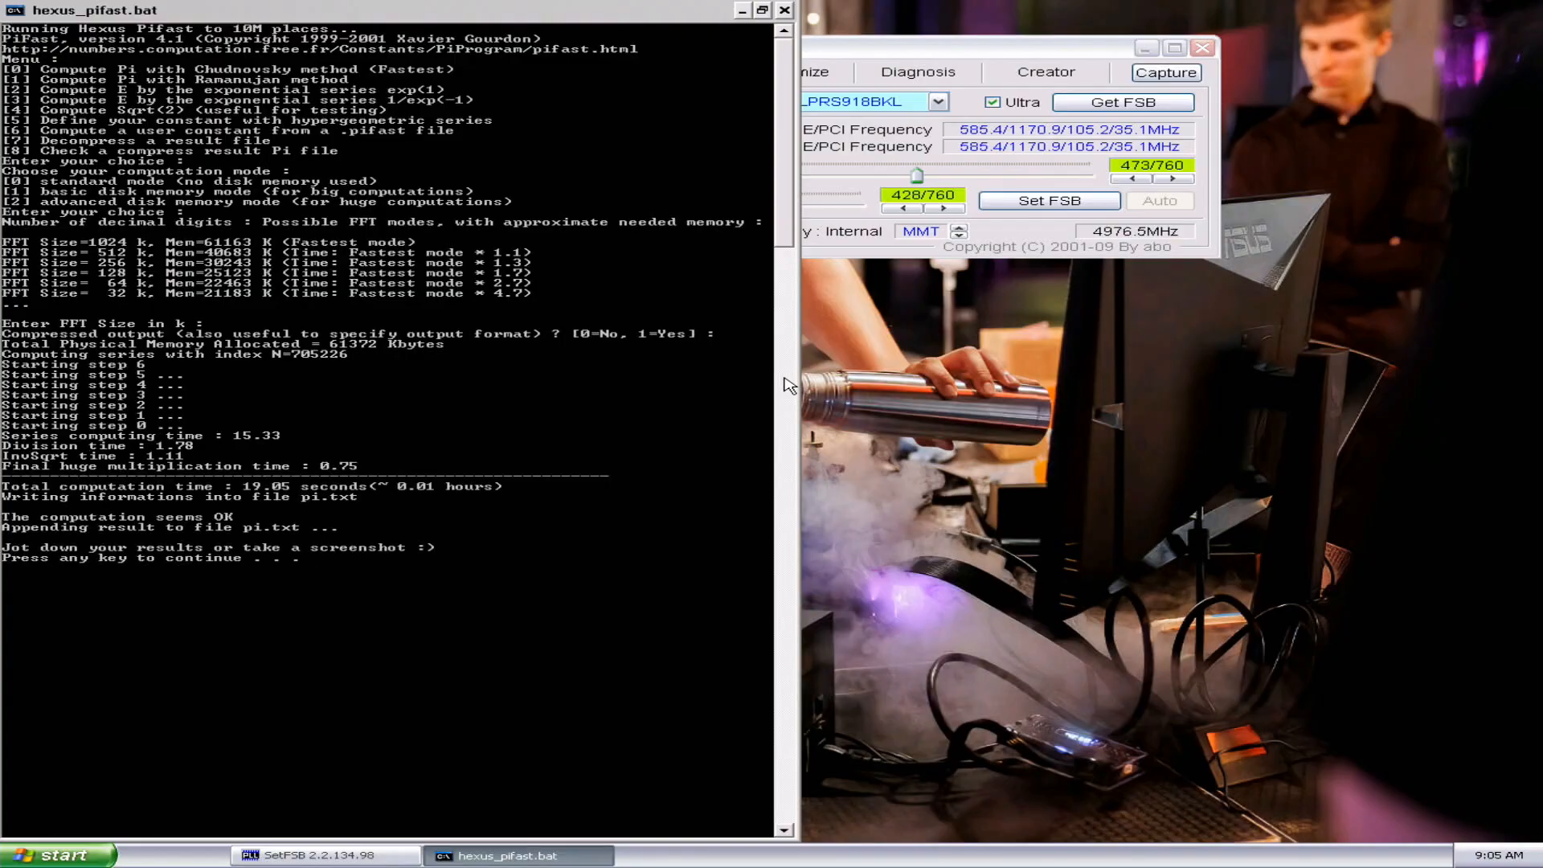
mouse_move(751, 167)
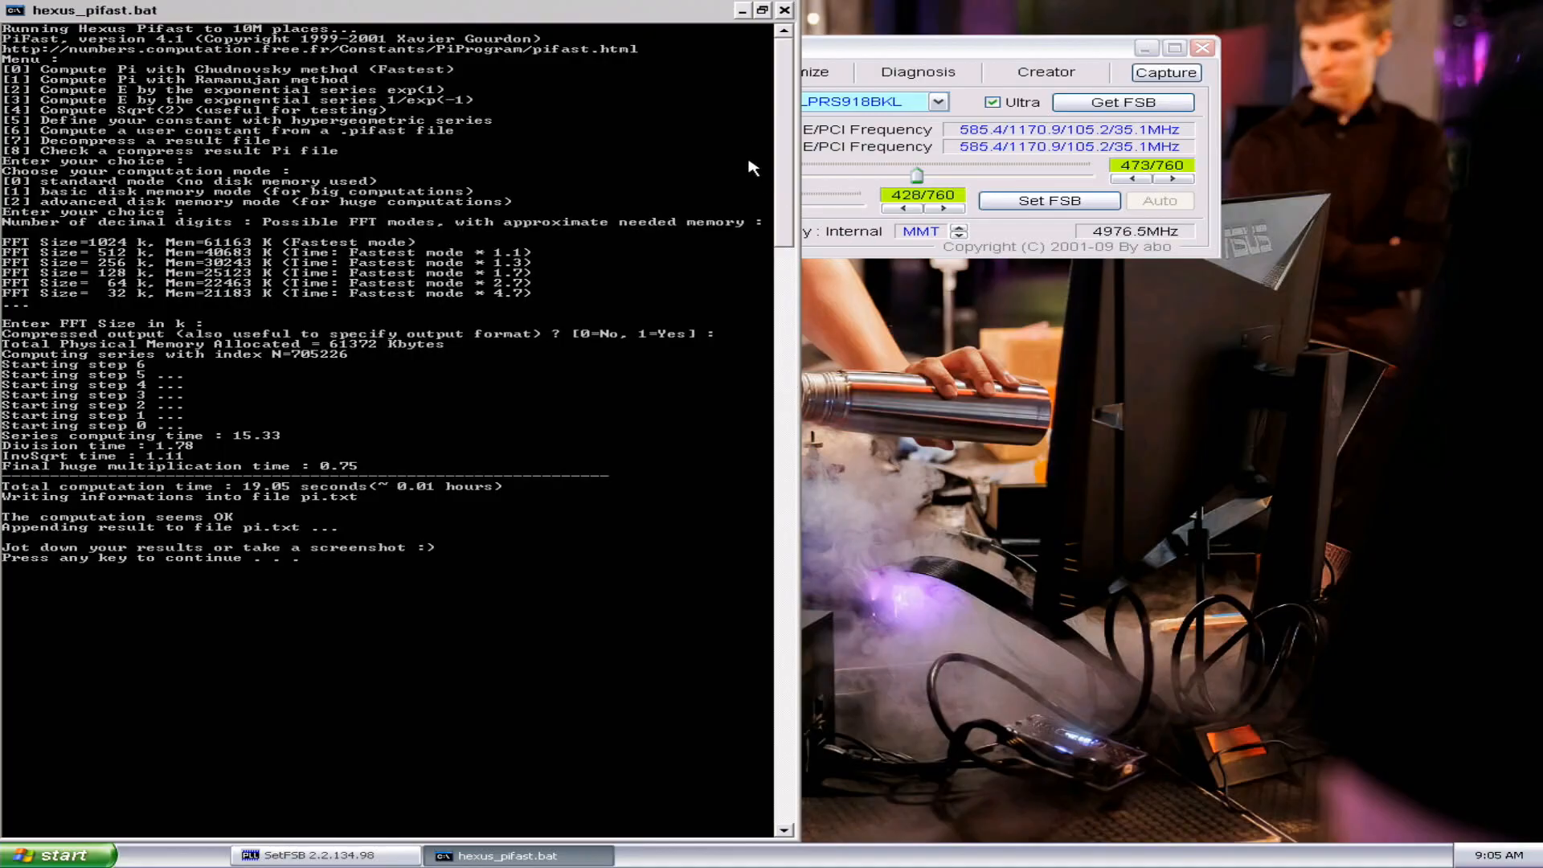
Close the finished PiFast console and relaunch PiFast at about 5017 MHz
click(1186, 178)
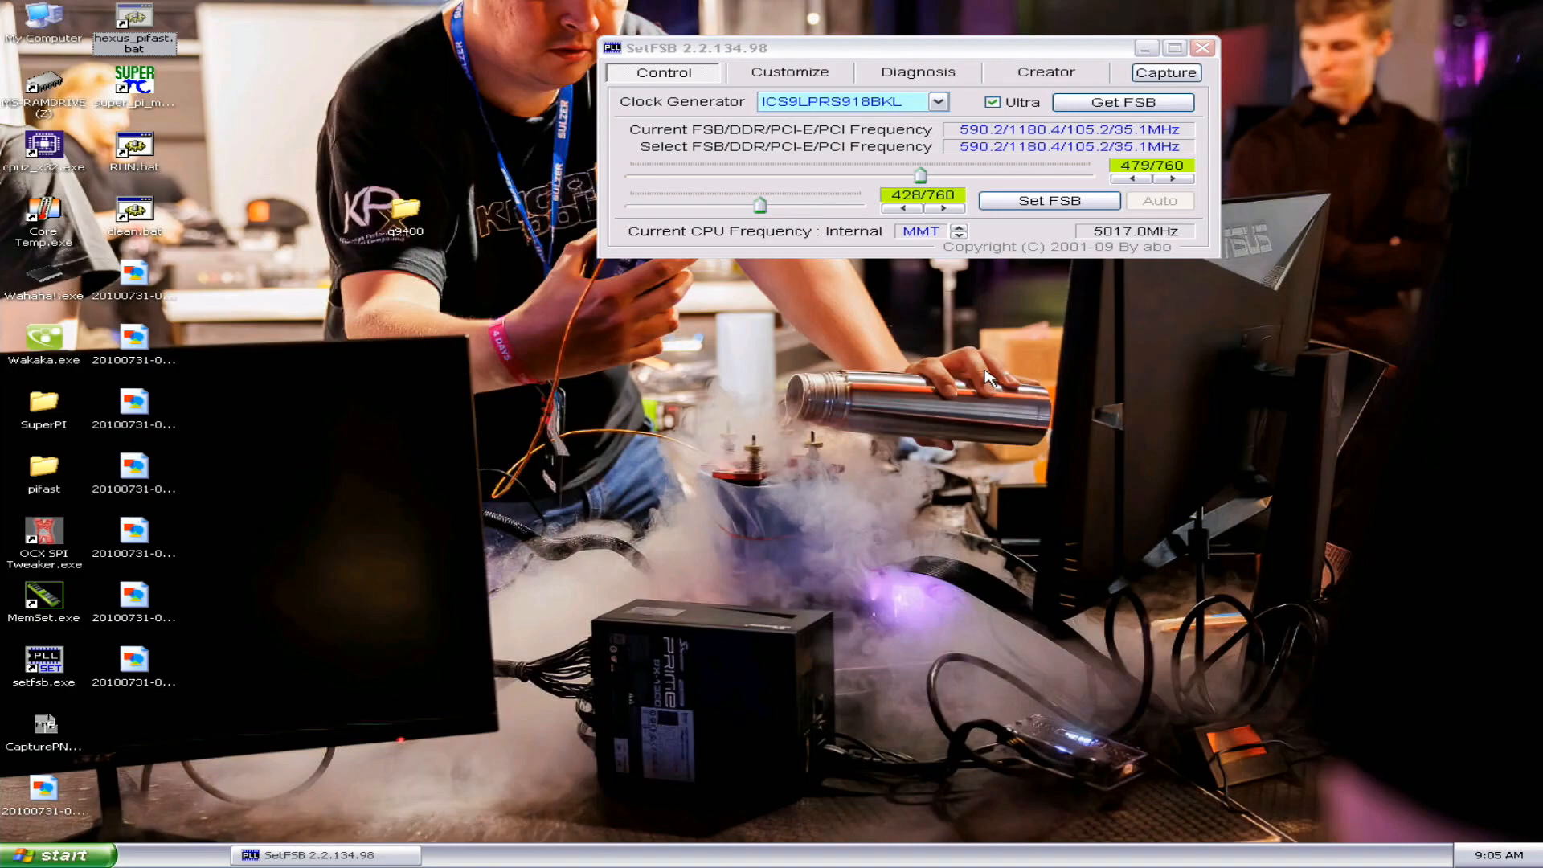
double_click(133, 19)
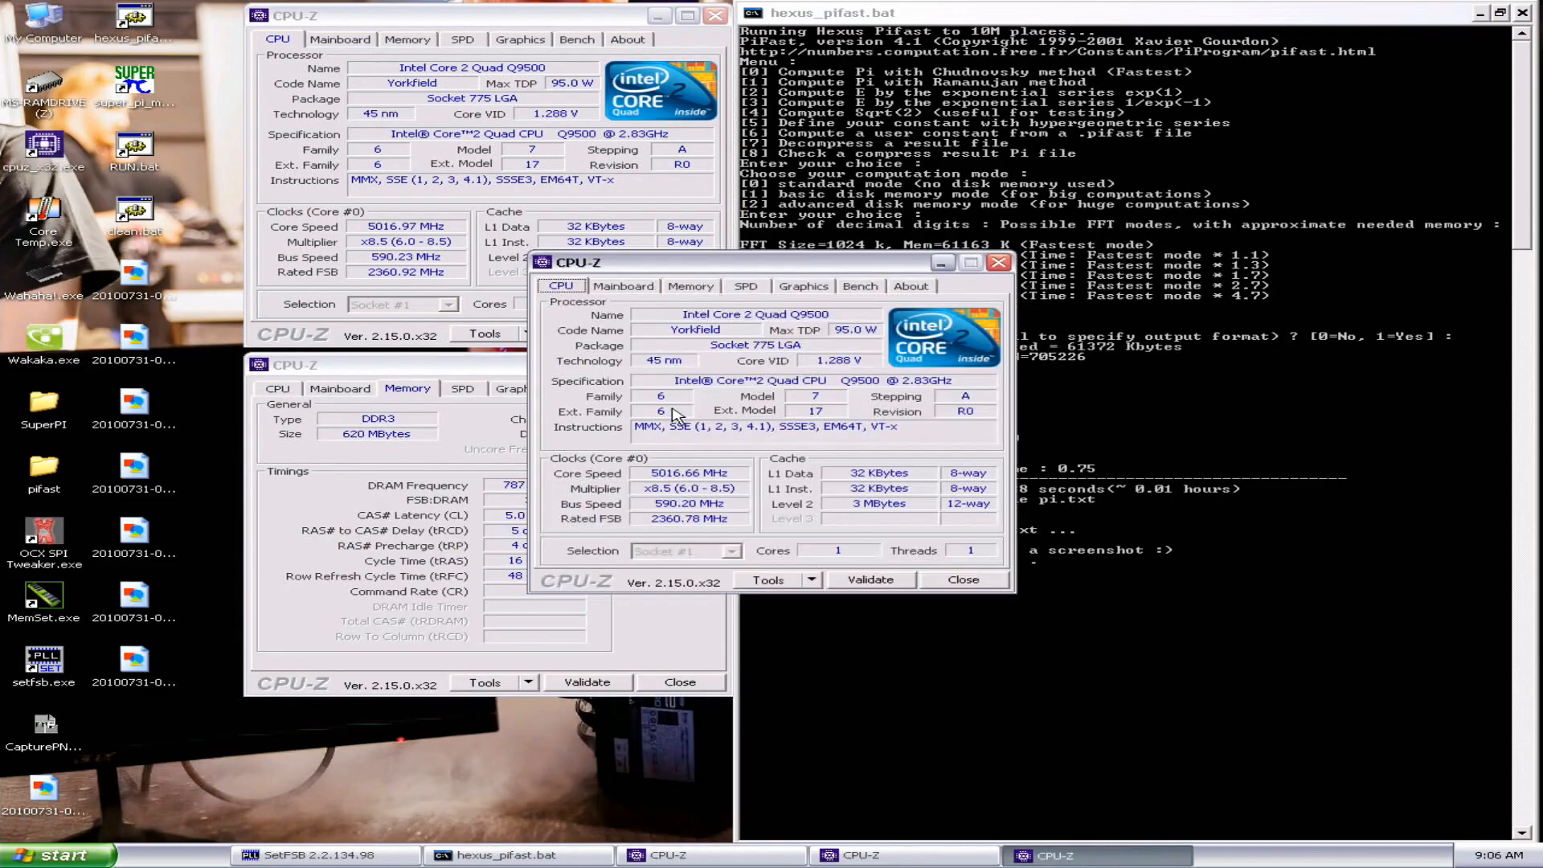
View CPU-Z's Mainboard tab details, then close that window, keeping processor and memory windows open
click(623, 285)
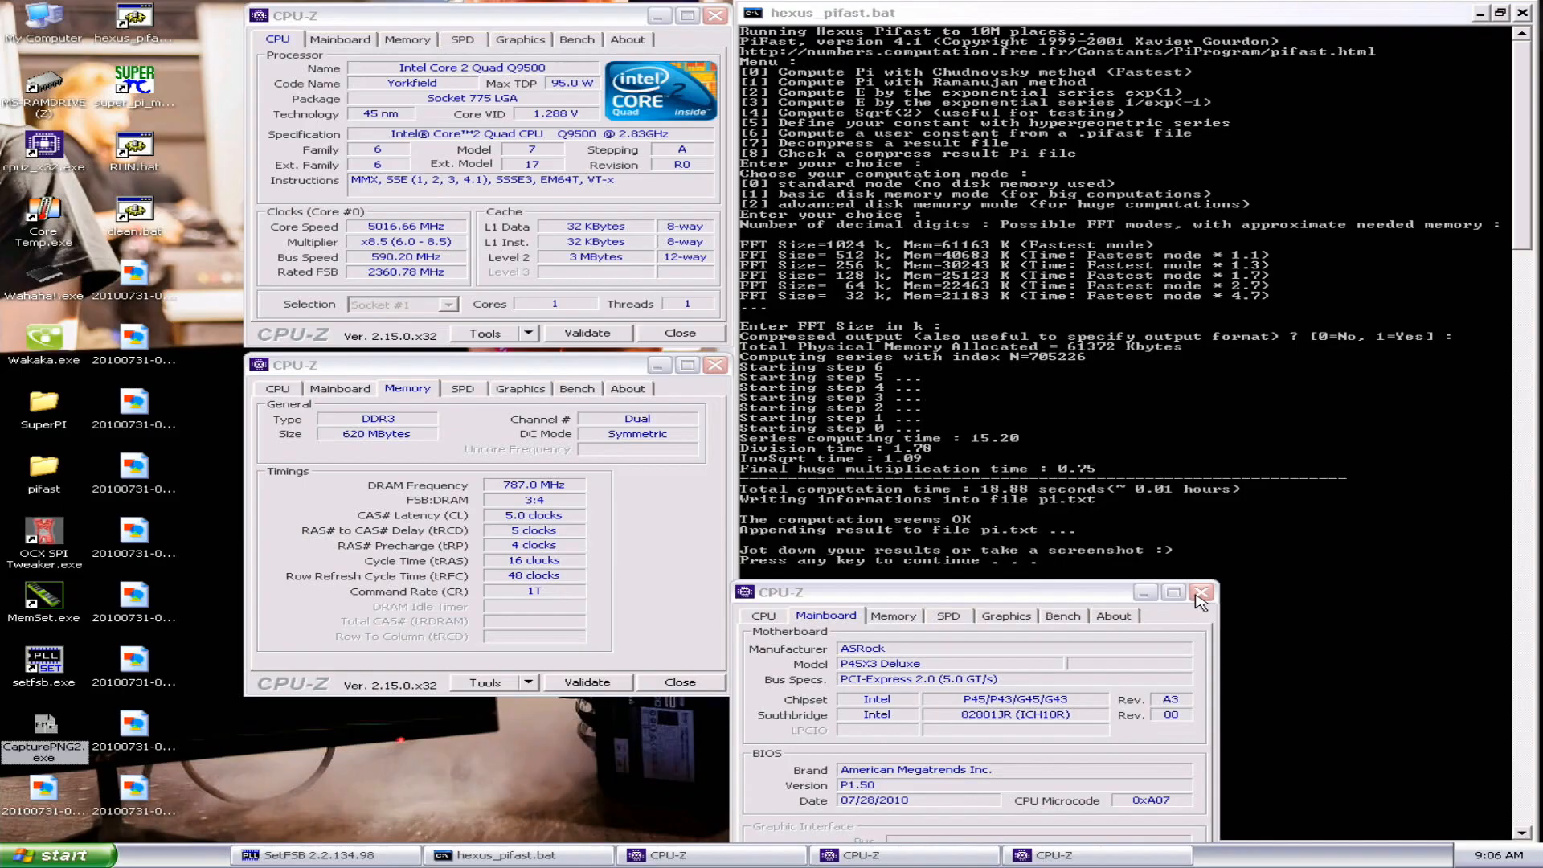
click(1201, 592)
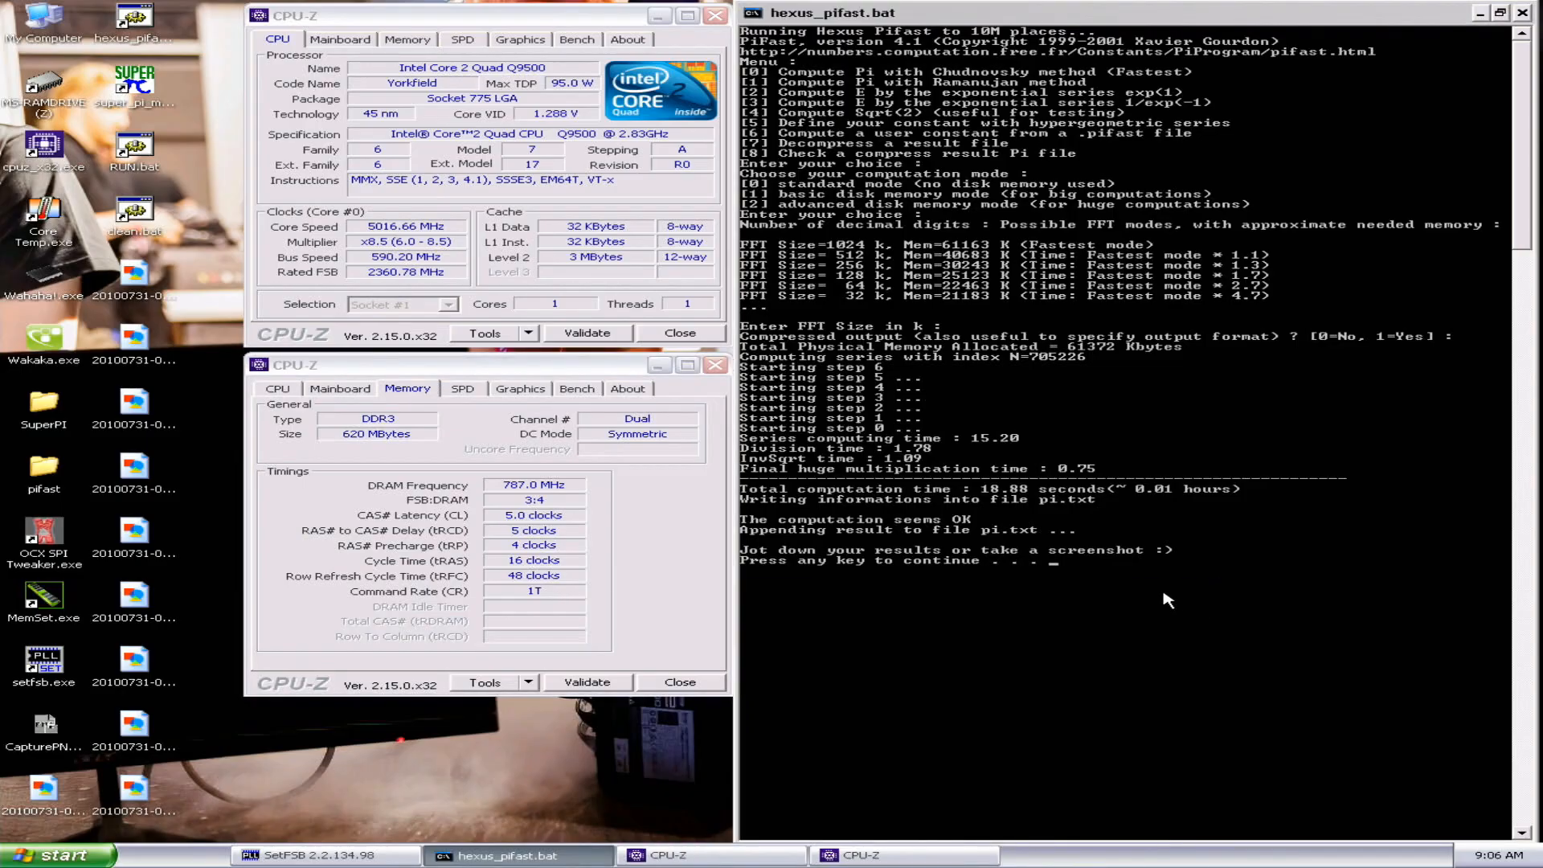